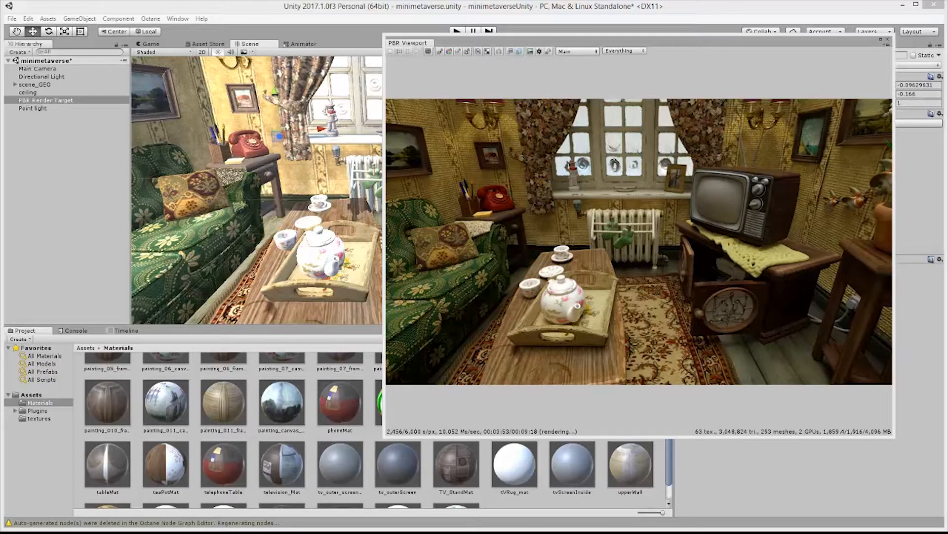
mouse_move(265, 170)
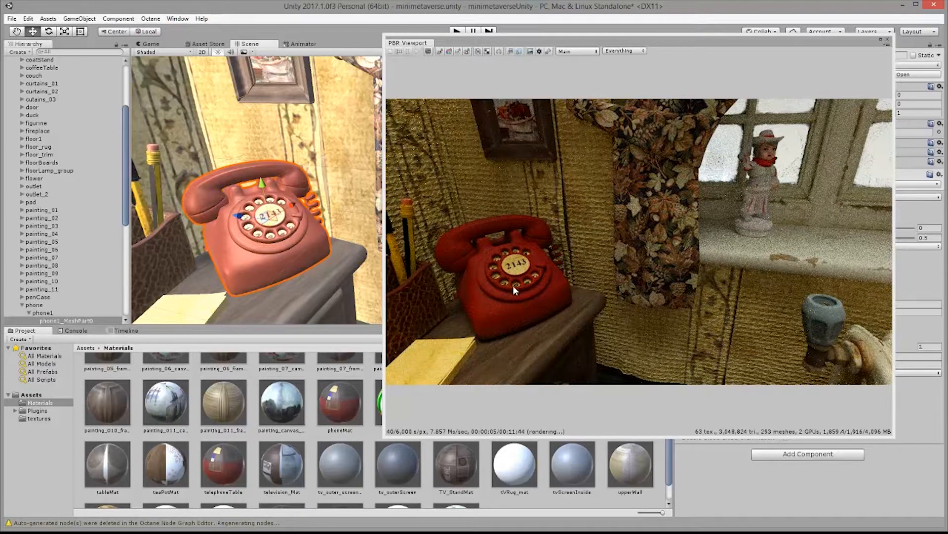
mouse_move(533, 218)
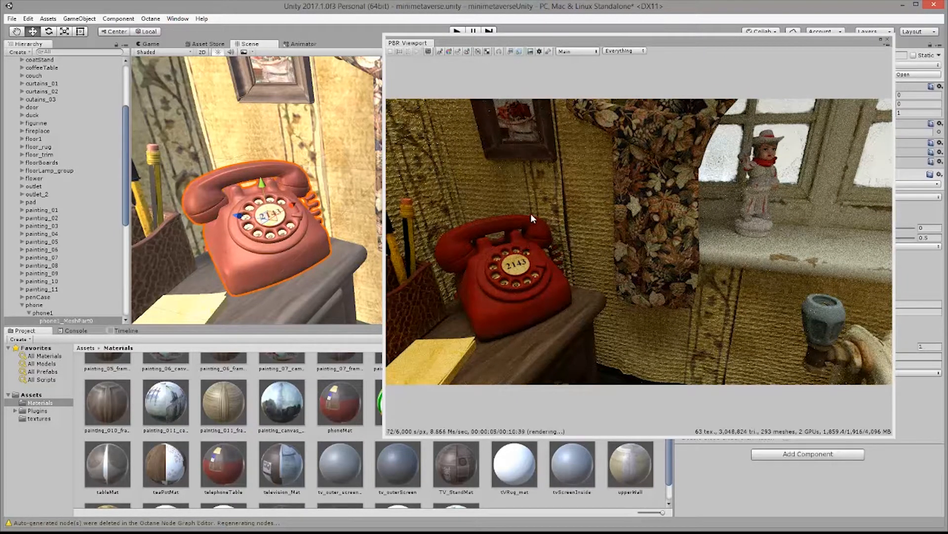
mouse_move(540, 179)
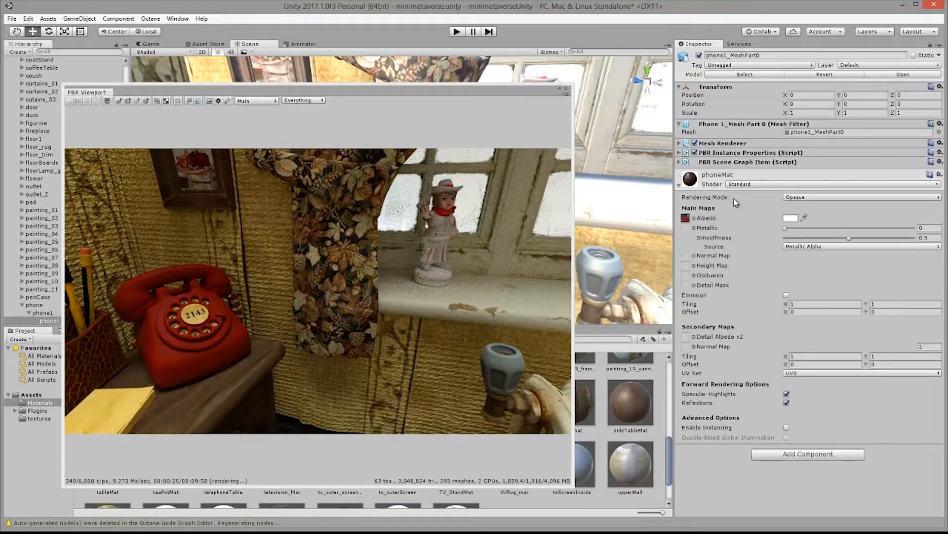
mouse_move(737, 191)
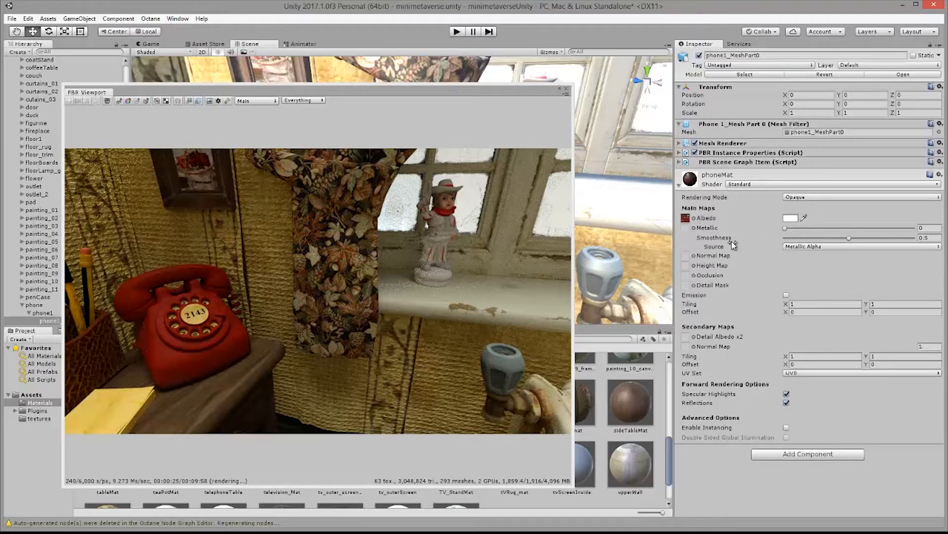
mouse_move(305, 287)
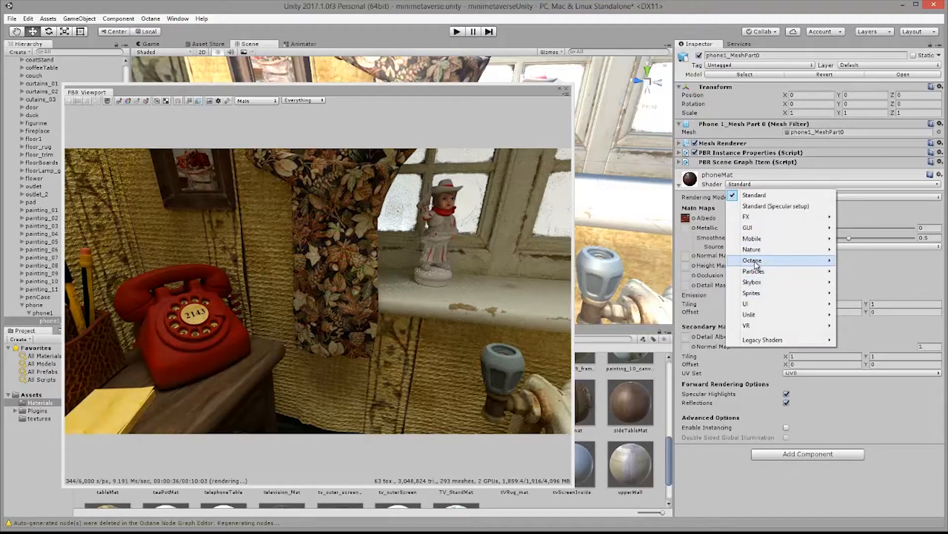
Assign the Octane PBR Override shader to phoneMat in place of the Standard shader
click(753, 260)
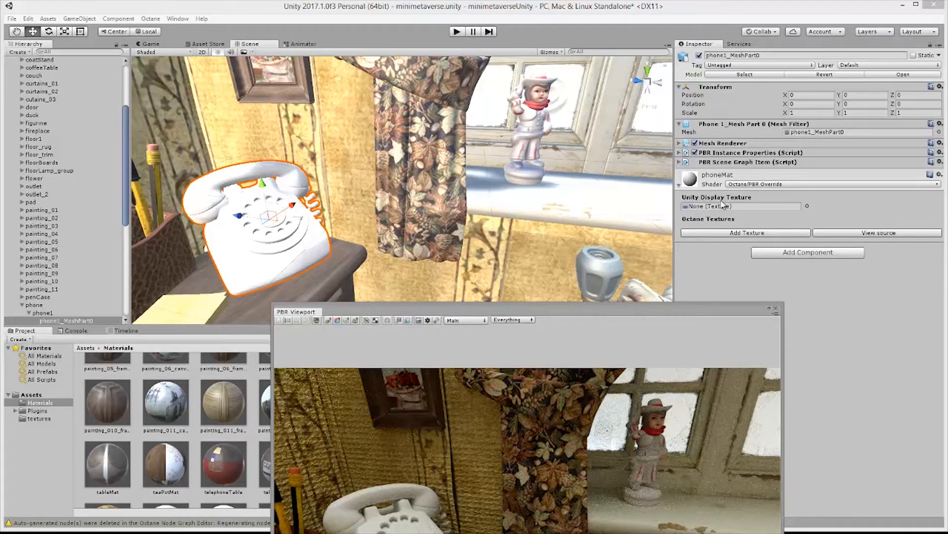
Set phoneMat's display texture to telephone_table_diffuse, found by searching 'phone'
click(807, 206)
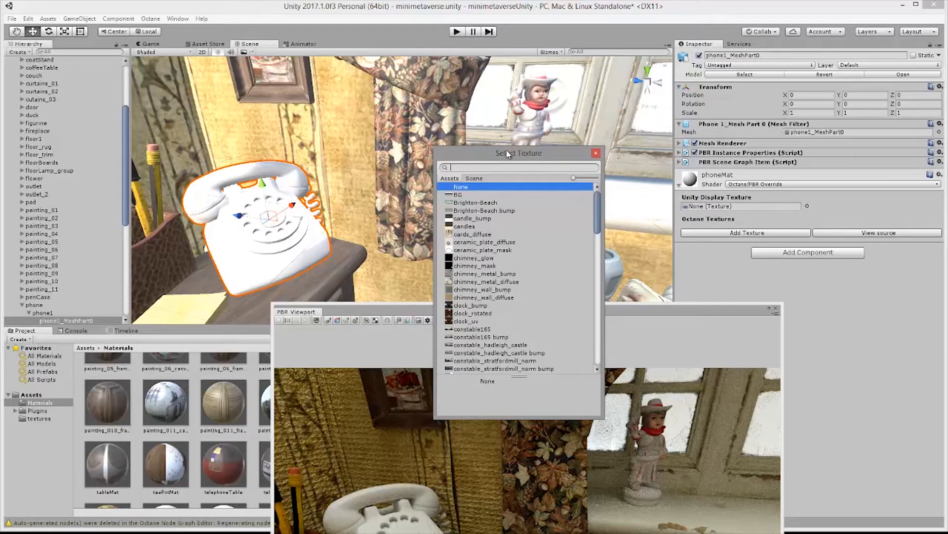
mouse_move(505, 257)
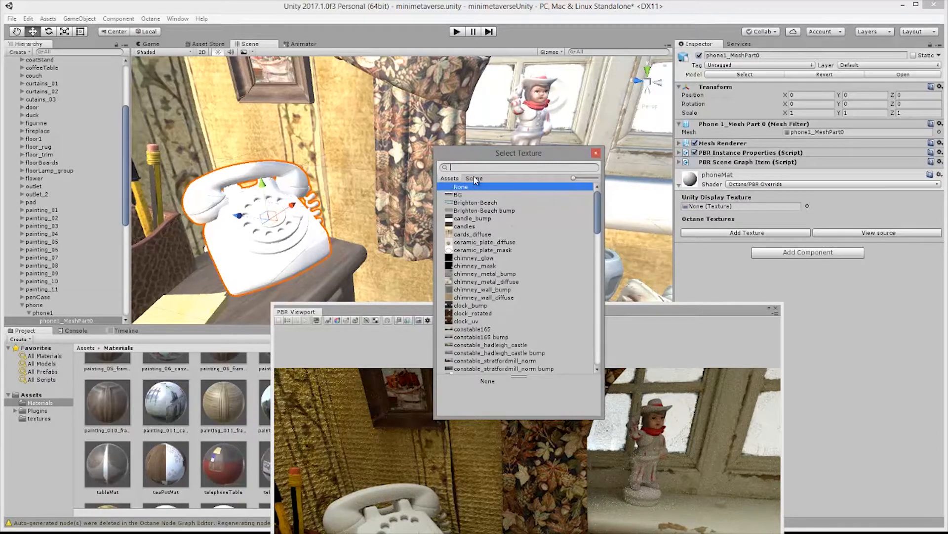
text(phone)
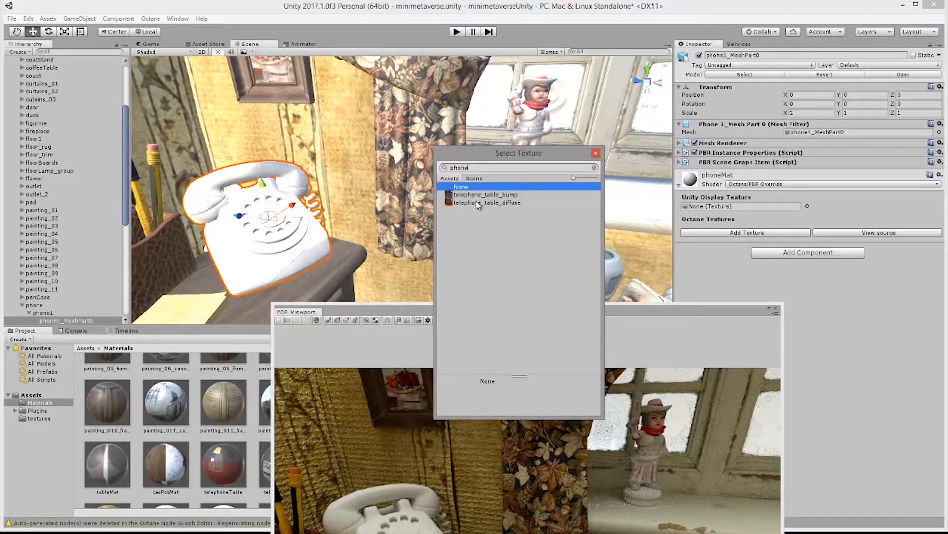
mouse_move(477, 205)
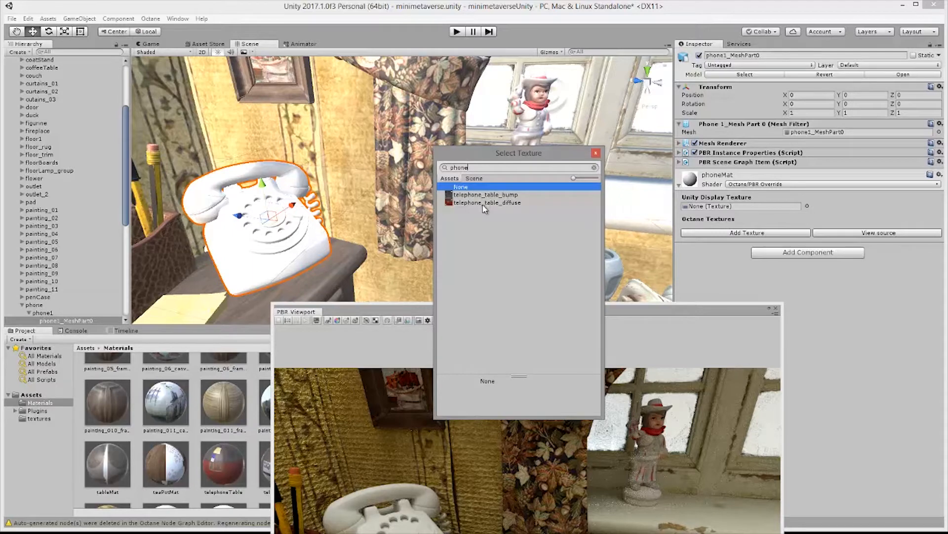
click(487, 202)
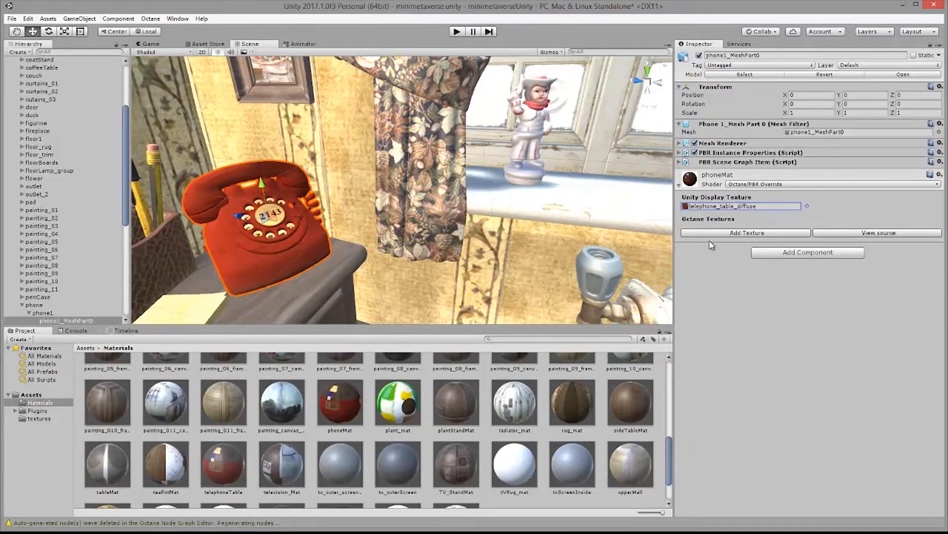
Add two Octane textures holding telephone_table_diffuse and telephone_table_bump
click(746, 232)
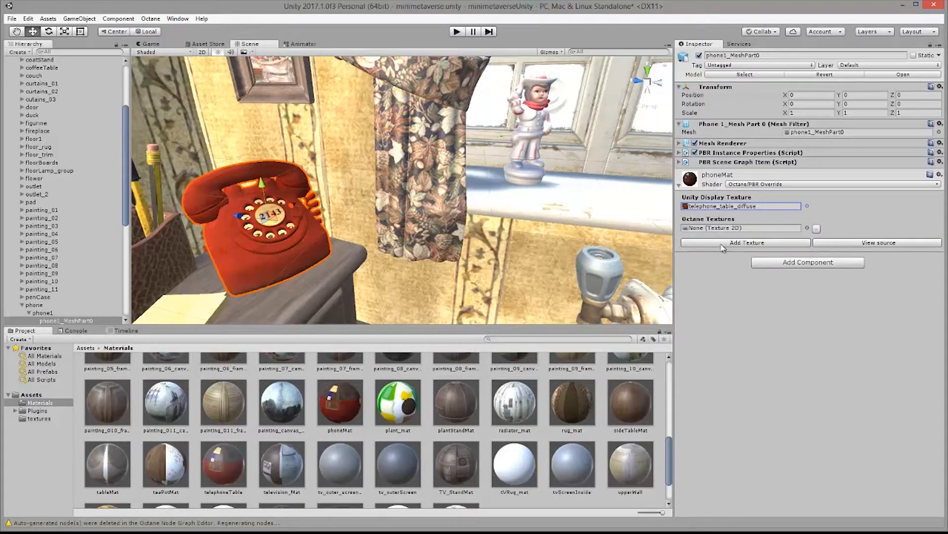
click(745, 242)
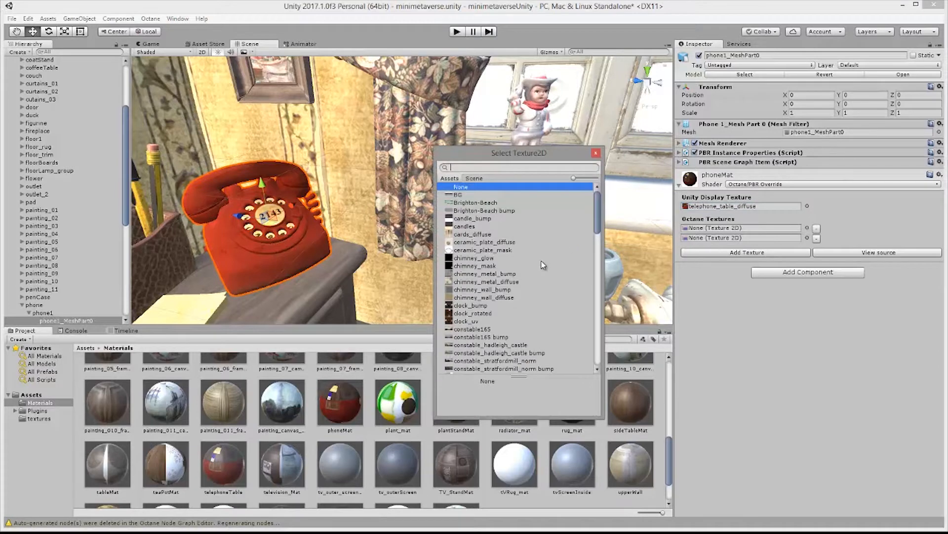
mouse_move(496, 214)
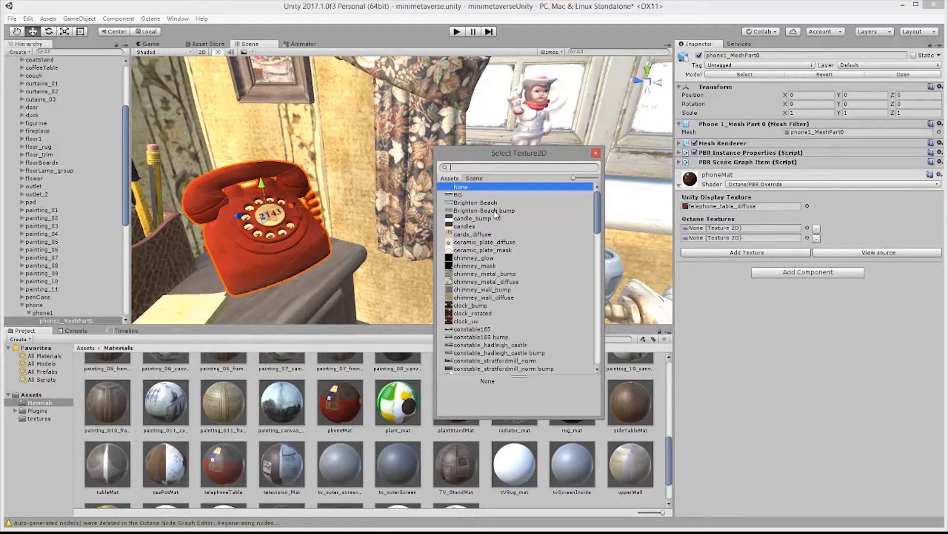
text(phone)
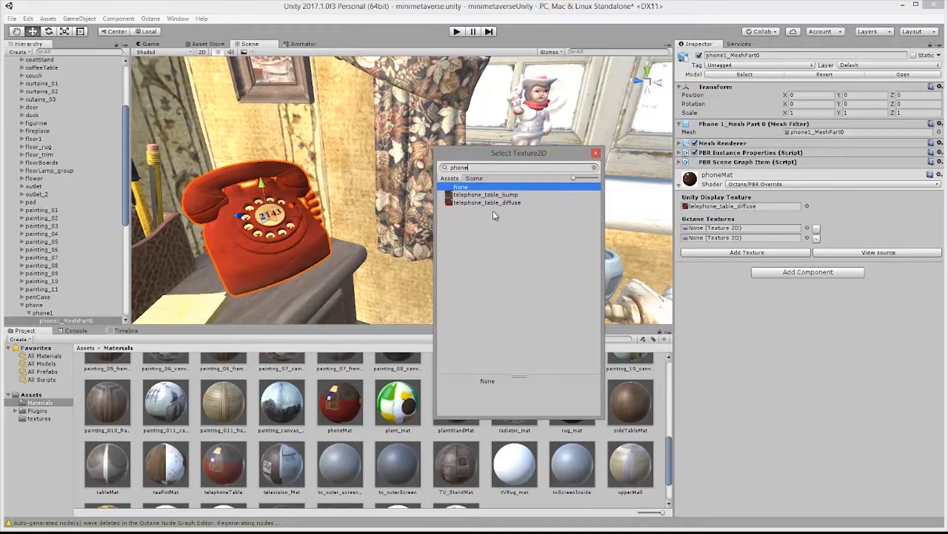
mouse_move(496, 203)
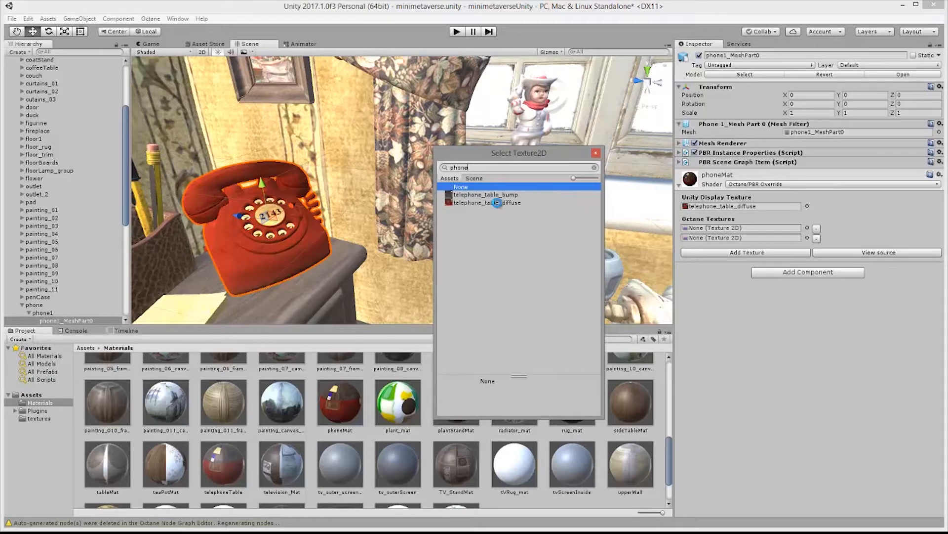
click(487, 202)
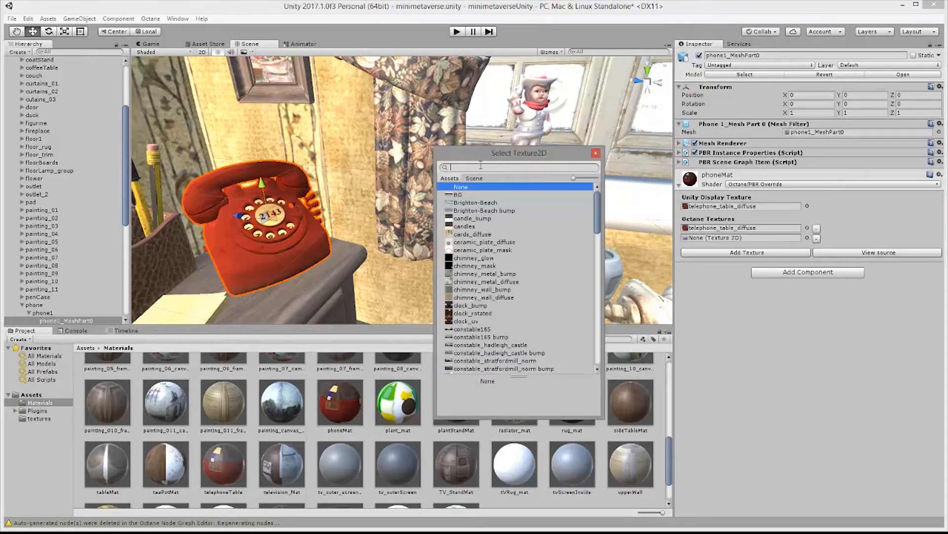
text(phonbel)
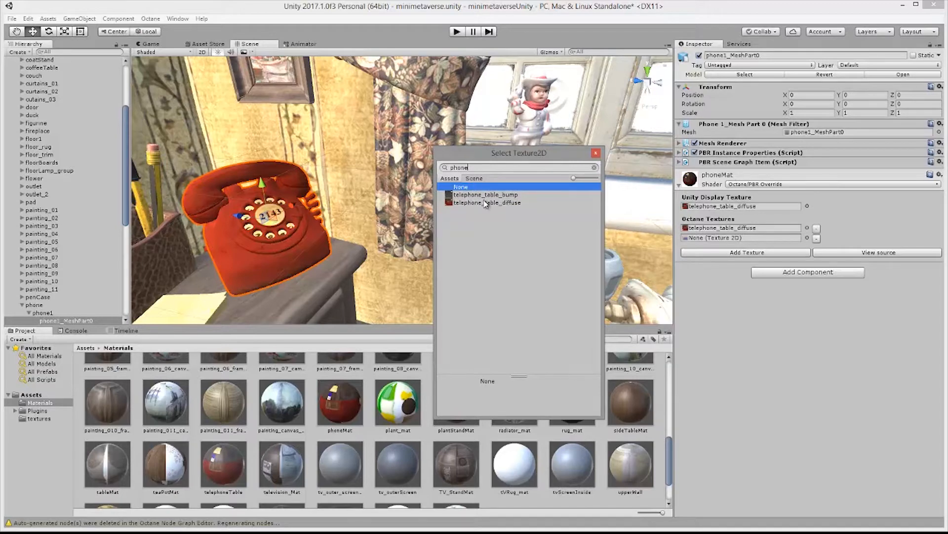
click(486, 195)
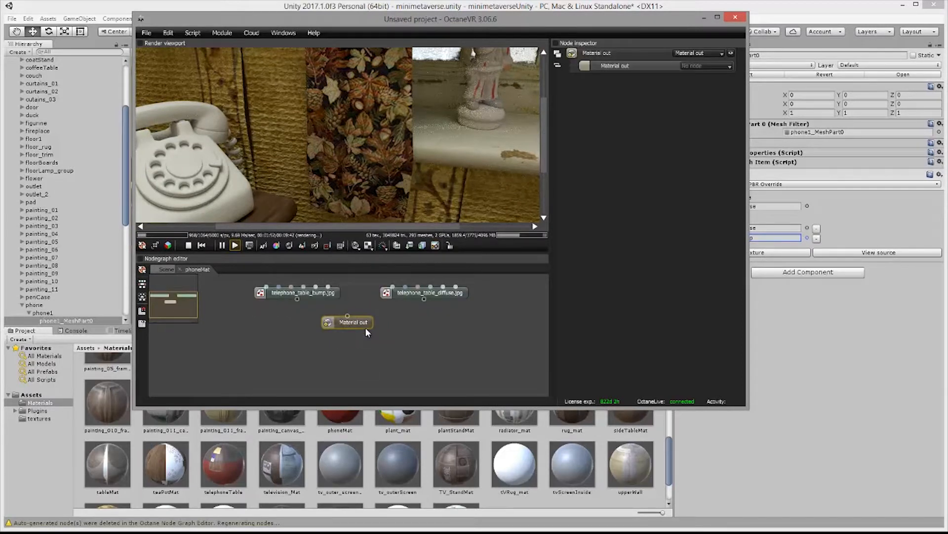
Arrange the diffuse and bump texture nodes above the Glossy material feeding Material out
drag(347, 322, 350, 351)
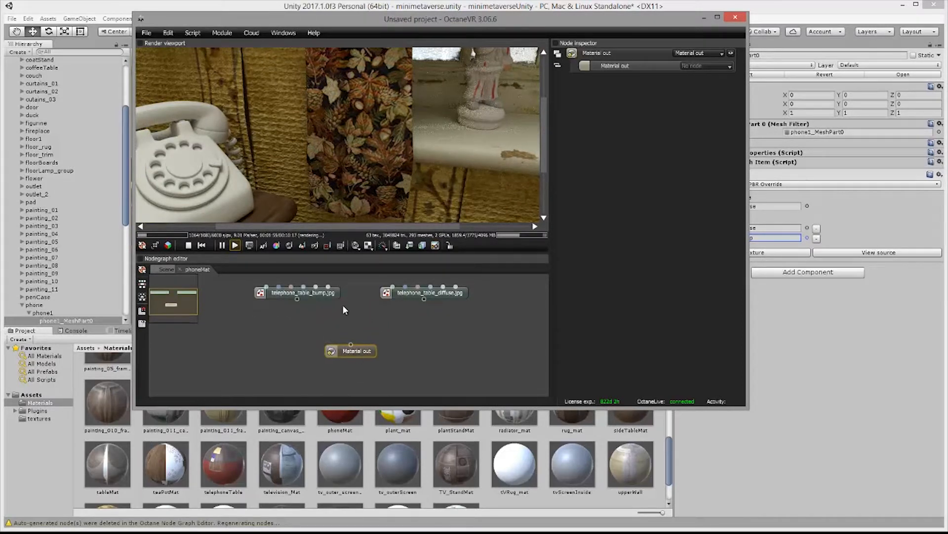
click(411, 296)
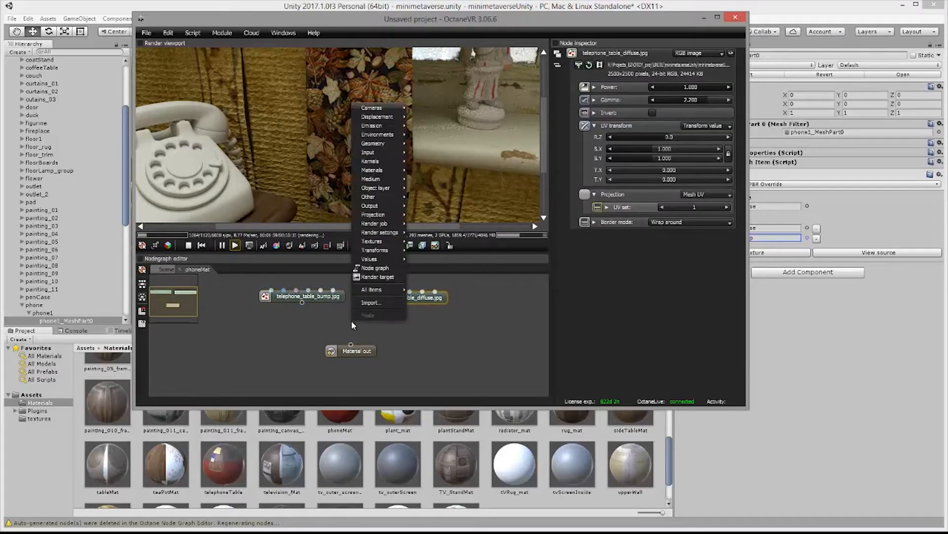
mouse_move(372, 169)
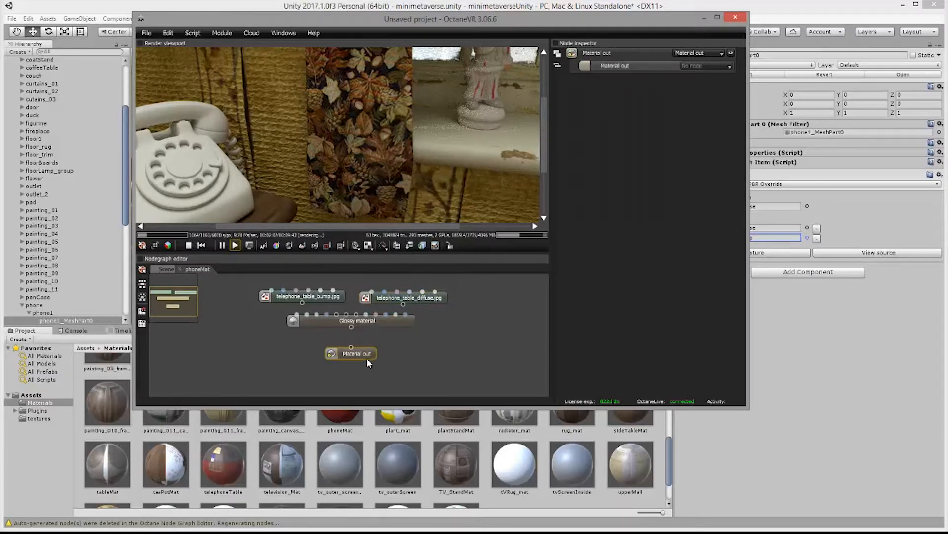
click(351, 321)
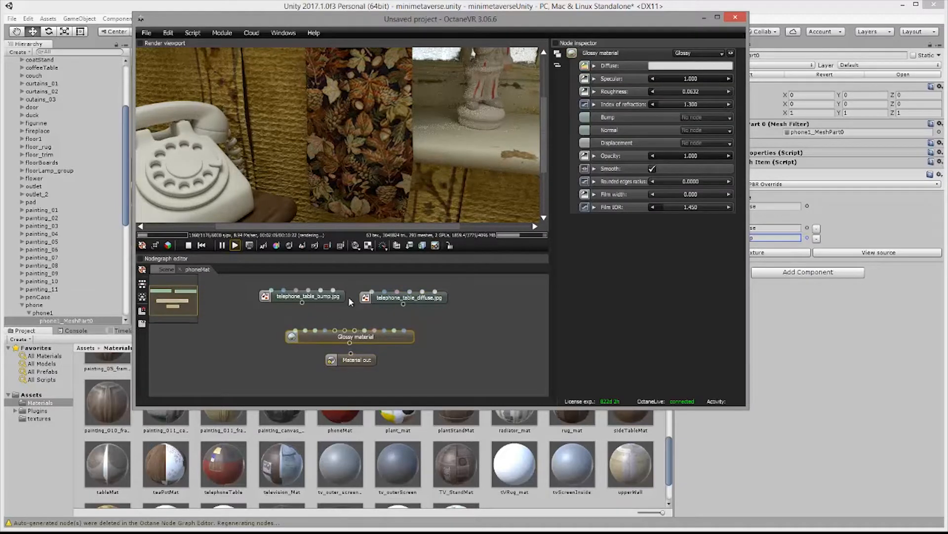
click(305, 296)
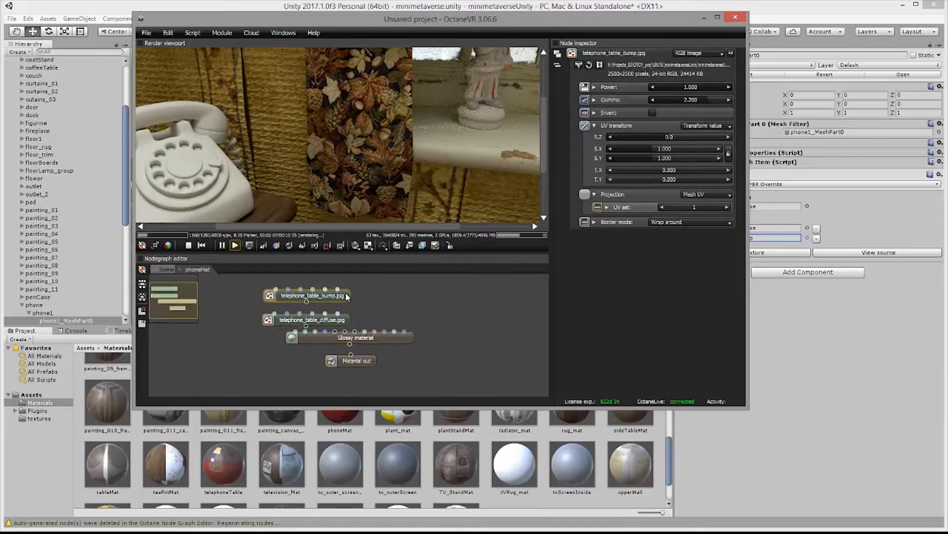
drag(313, 319, 293, 294)
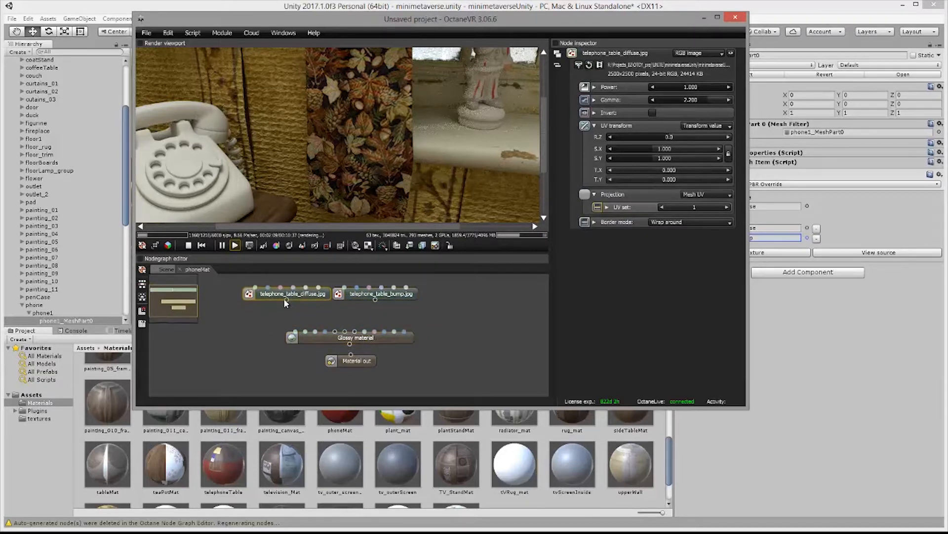
drag(294, 294, 293, 338)
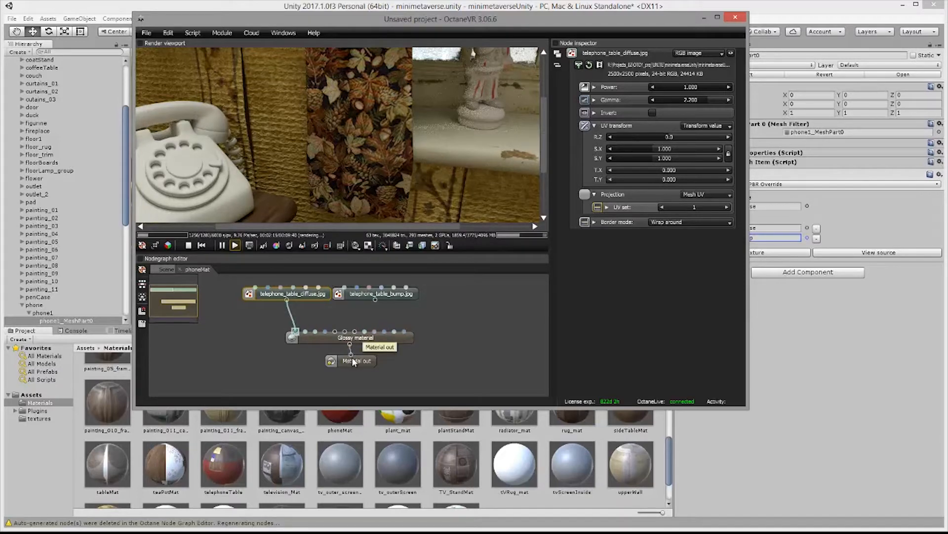
click(356, 361)
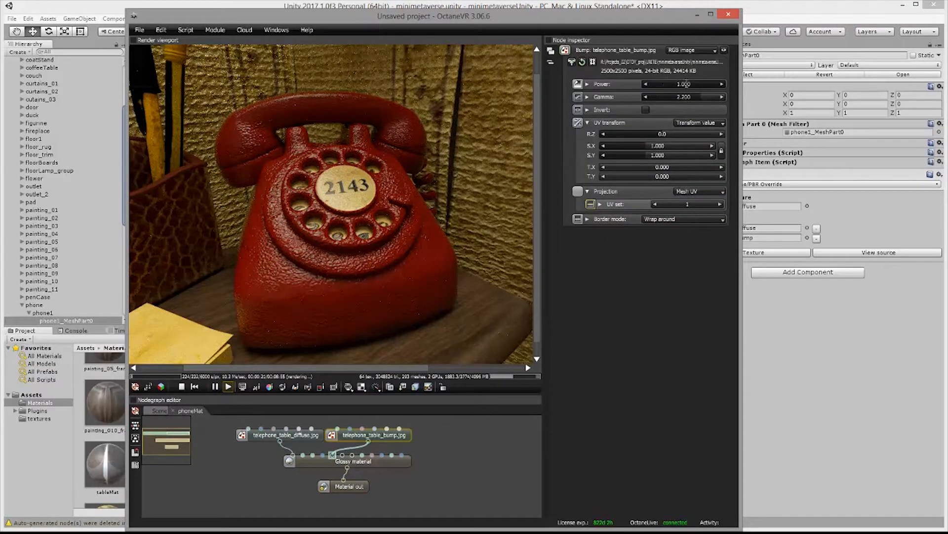
Lower the bump image's Power to 0.247, then bring up the diffuse image's settings
drag(683, 83, 650, 83)
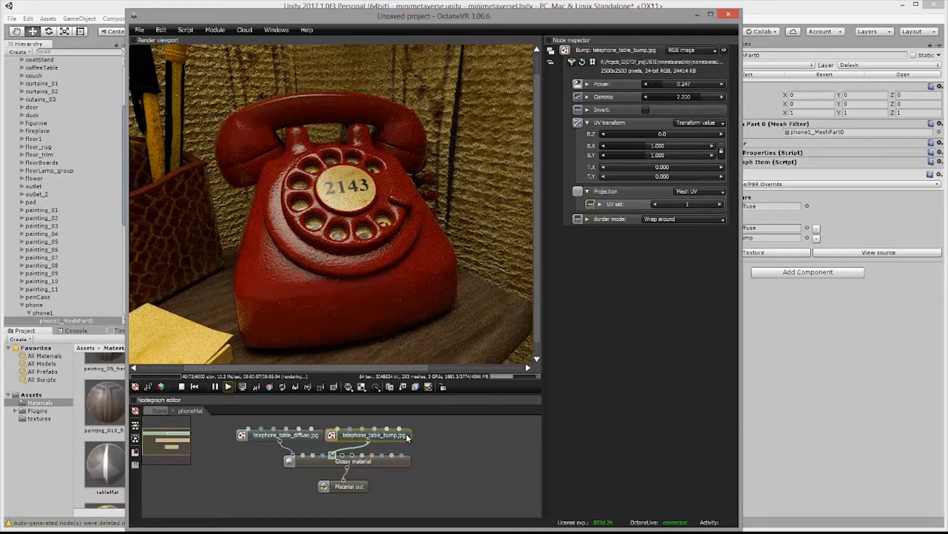
click(352, 489)
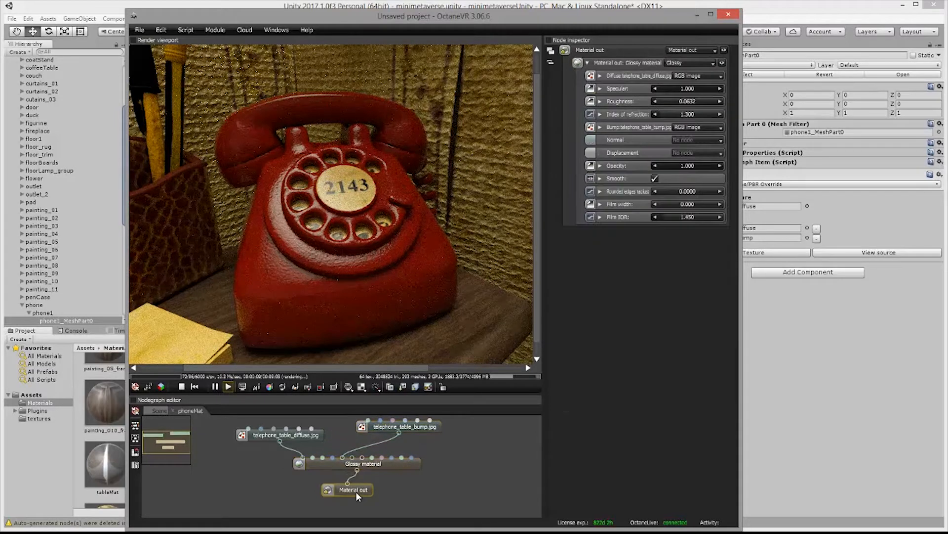
click(286, 426)
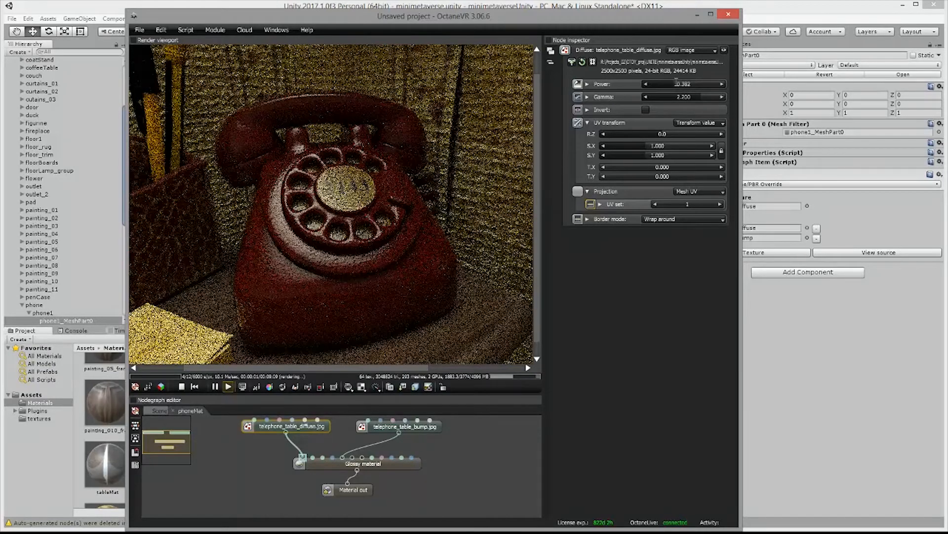
drag(659, 83, 693, 83)
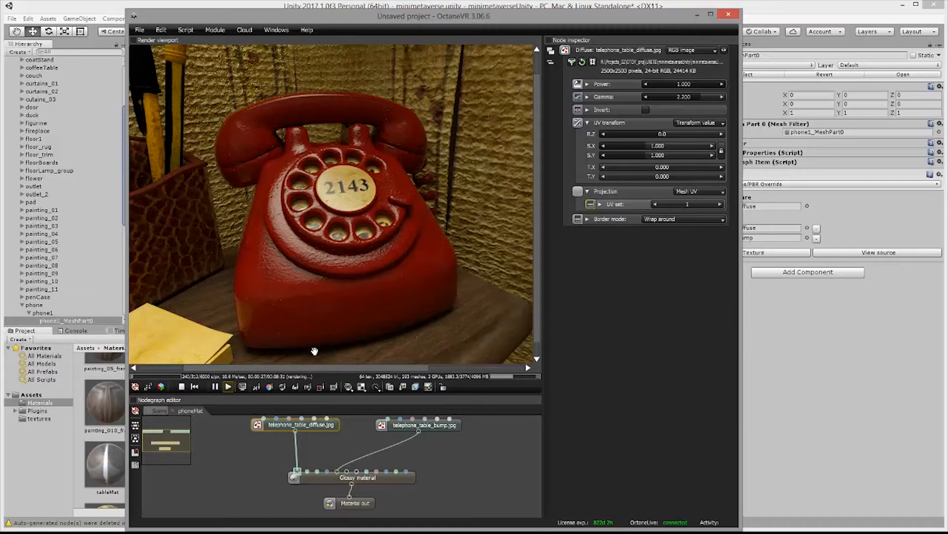
mouse_move(314, 440)
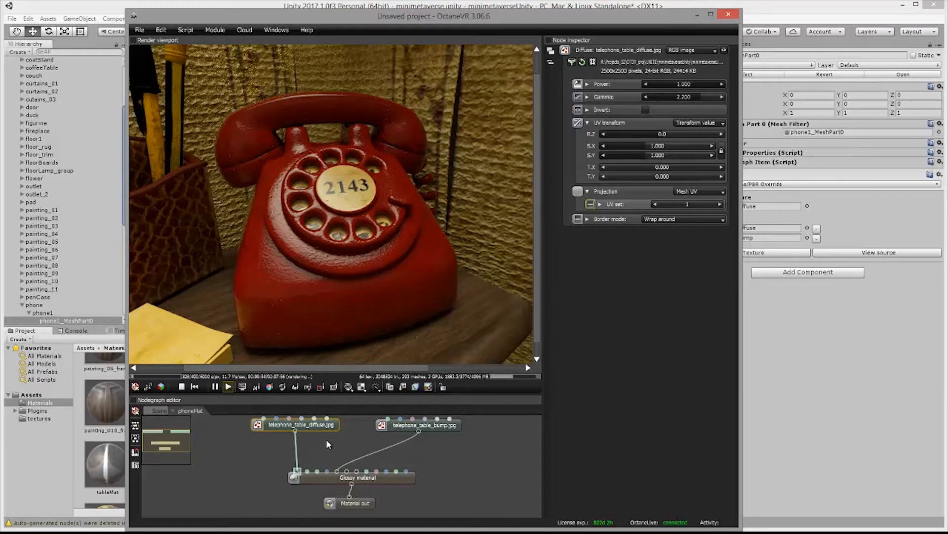
Insert a Color correction node between the diffuse texture and the Glossy material
right_click(327, 444)
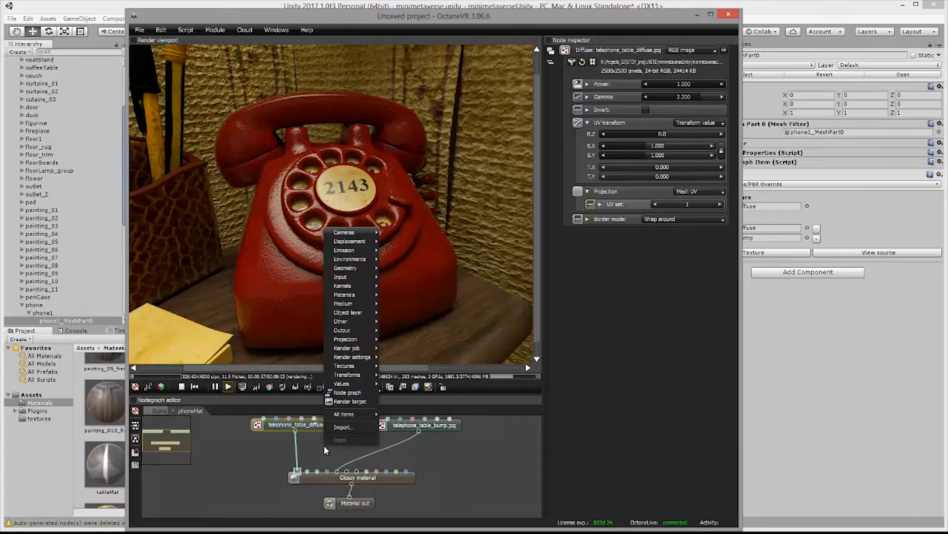
mouse_move(347, 346)
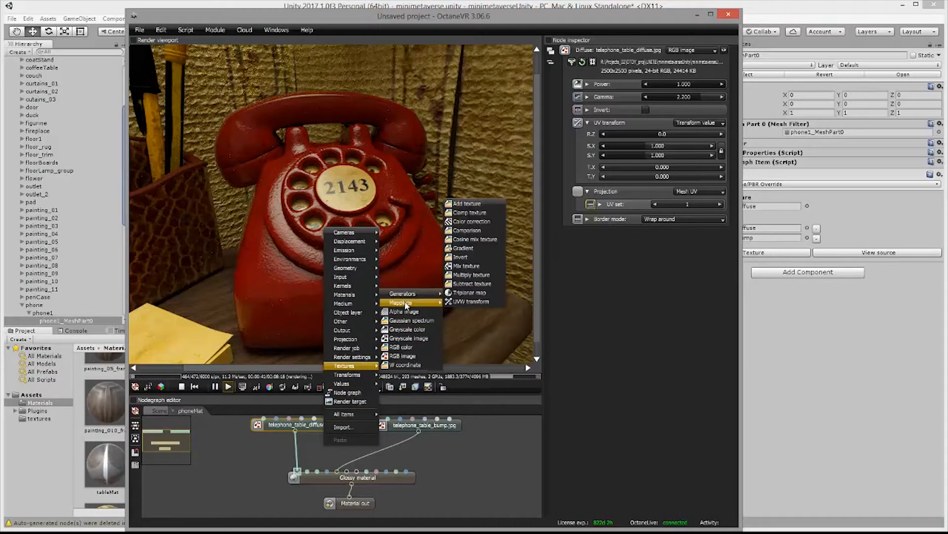
click(470, 221)
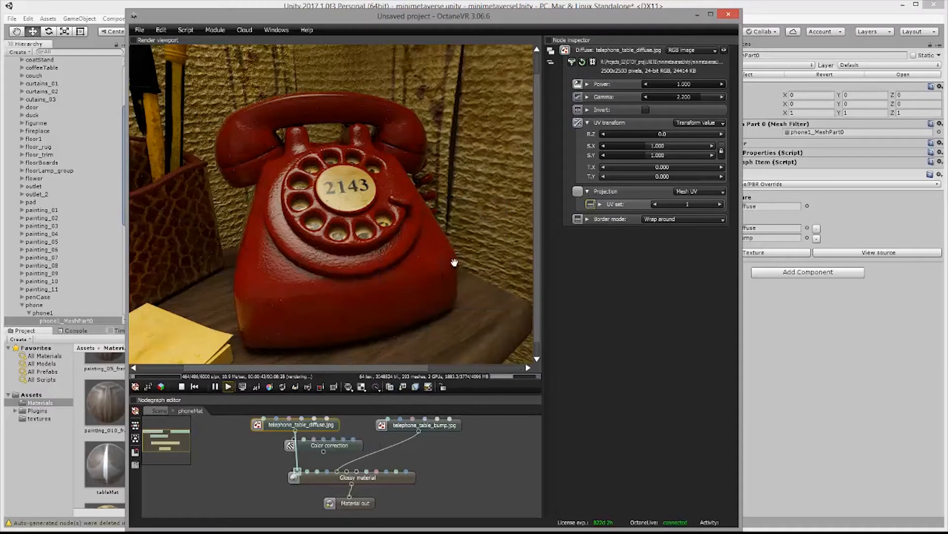
click(330, 445)
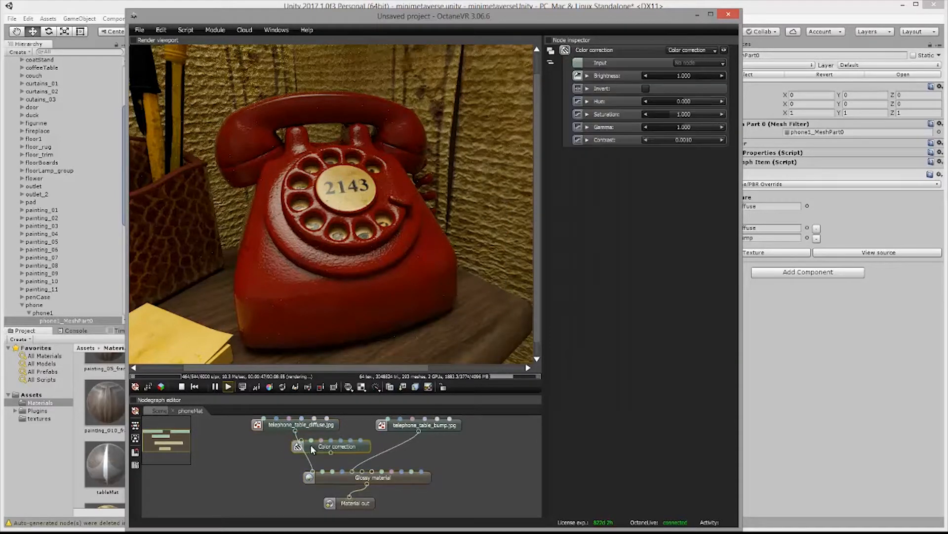
drag(337, 445, 257, 454)
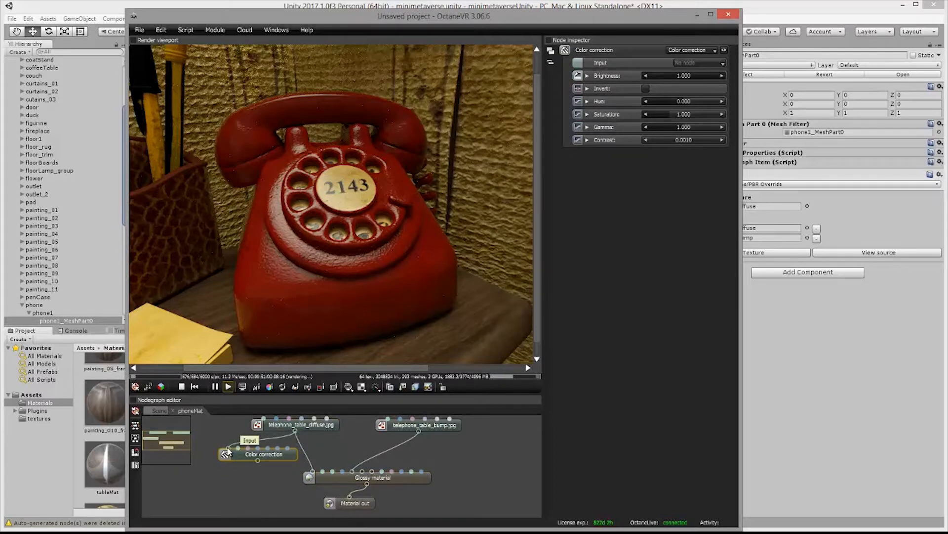
click(250, 440)
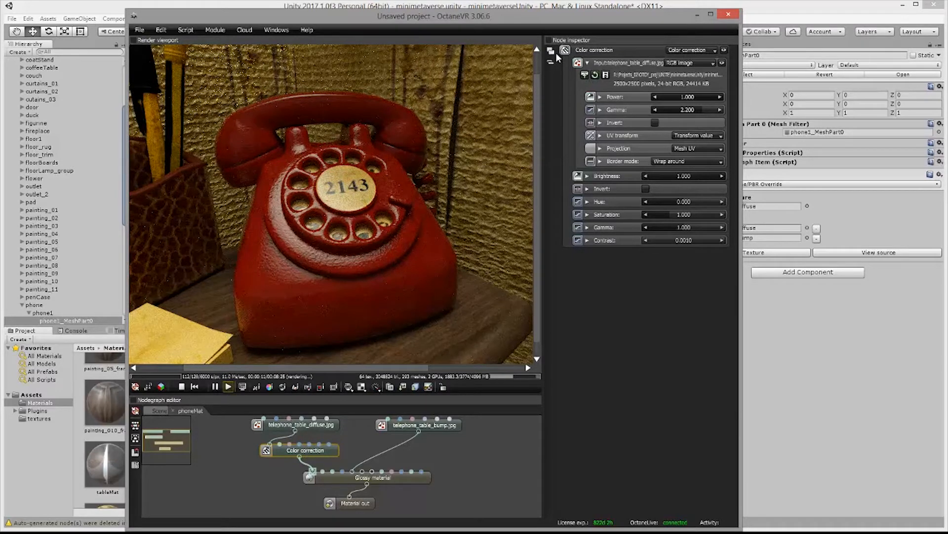
click(586, 63)
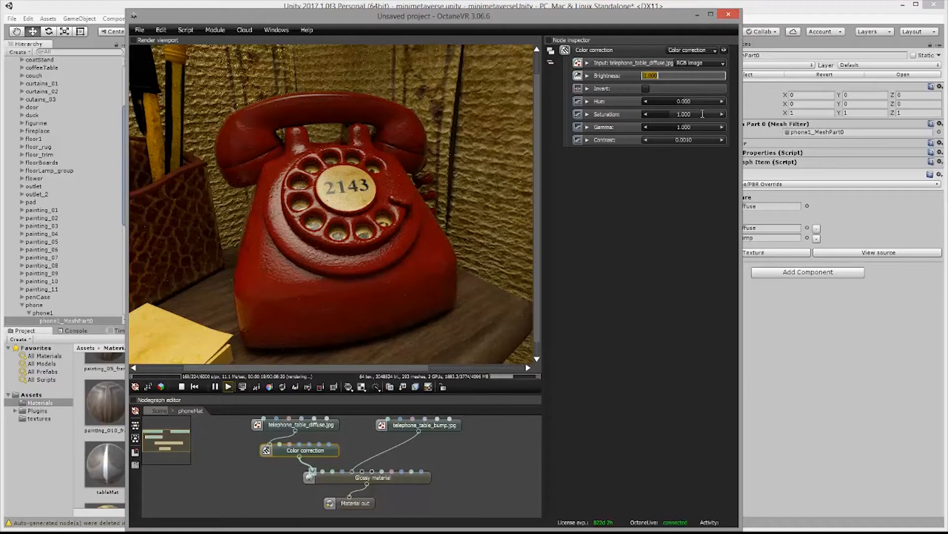
Set Color correction brightness 2.000, hue 0.518 and saturation 1.129 for a green phone
text(2.000)
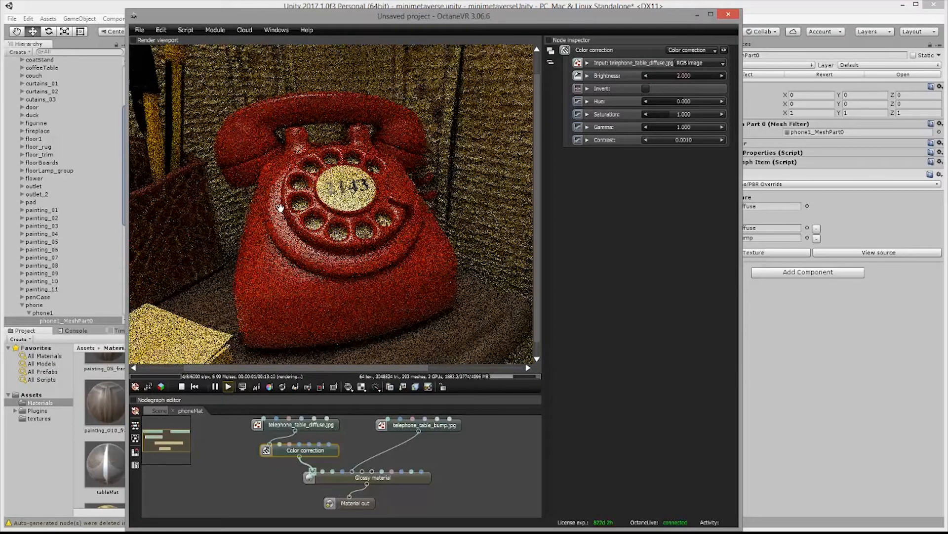
drag(720, 77, 647, 77)
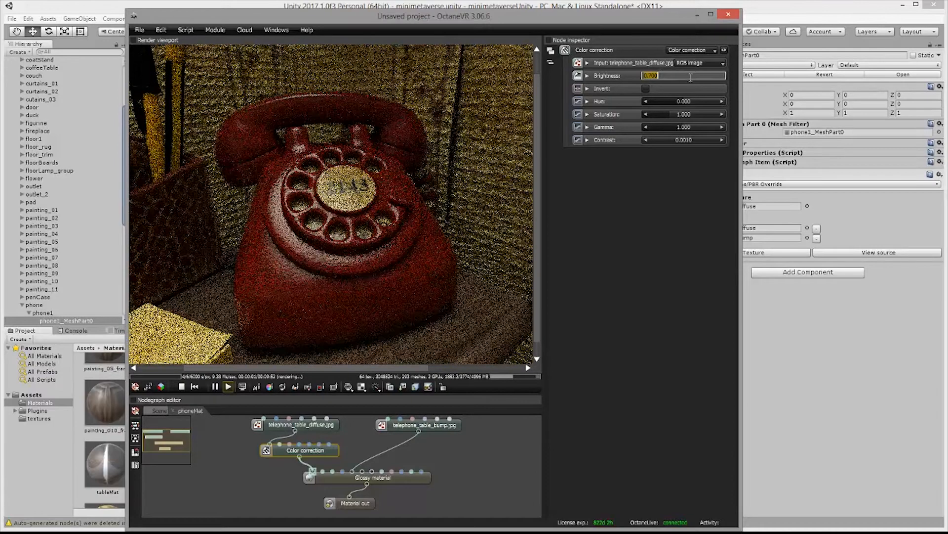
text(2.000)
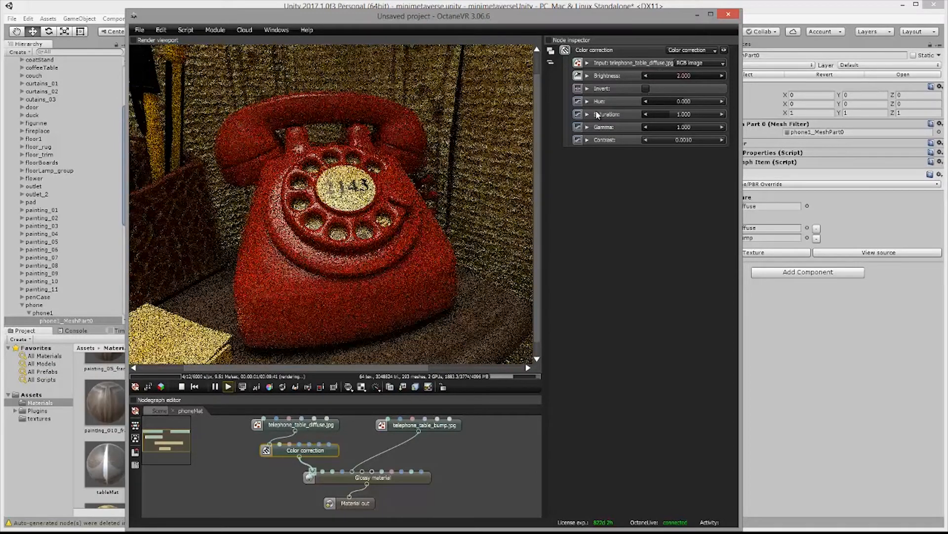
drag(647, 101, 656, 100)
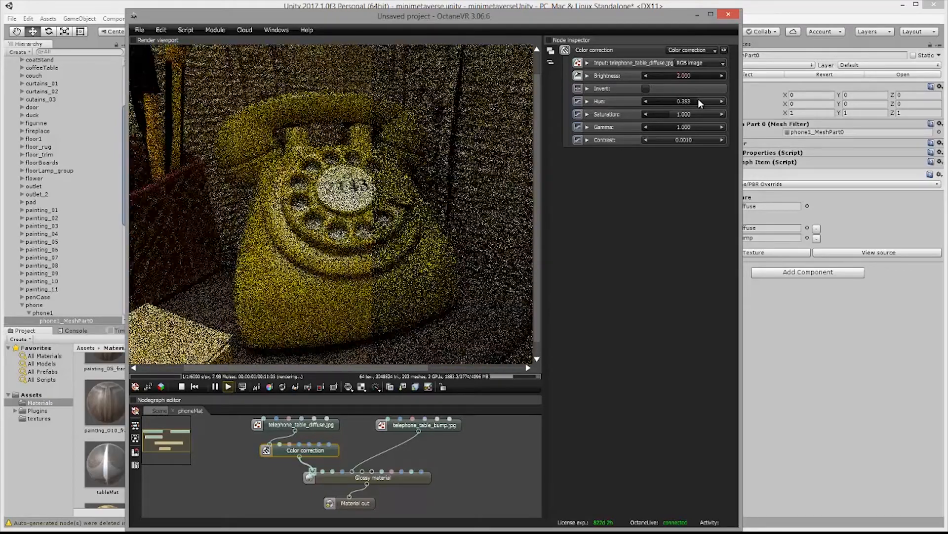
drag(646, 101, 695, 101)
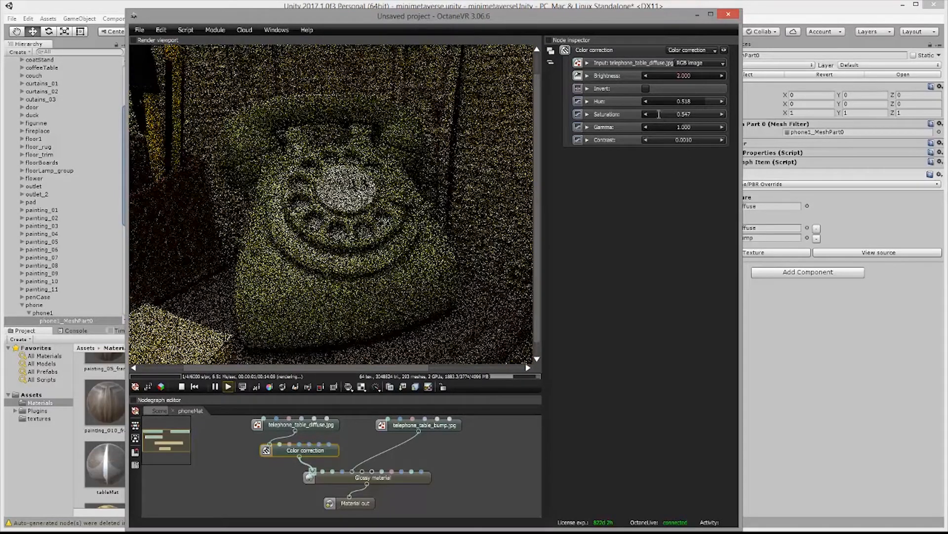
drag(659, 113, 684, 113)
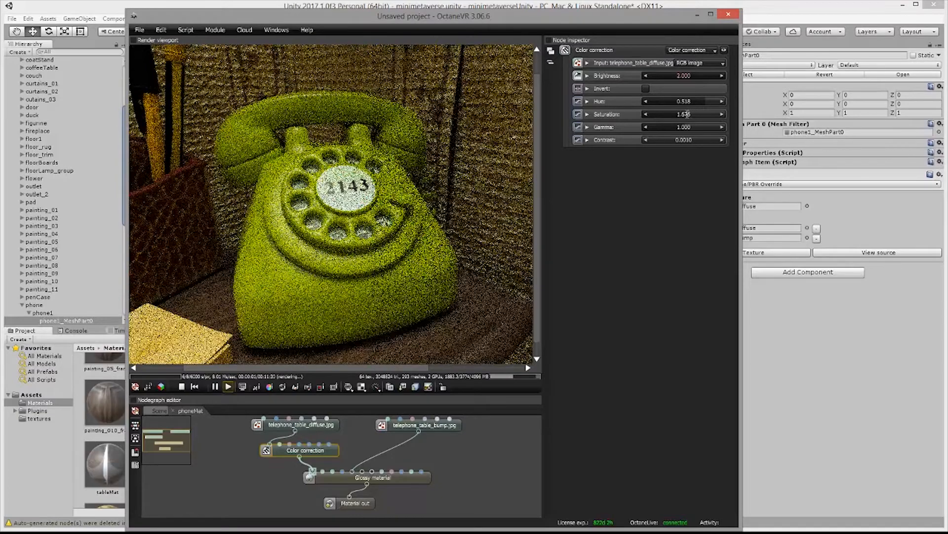
drag(689, 114, 676, 115)
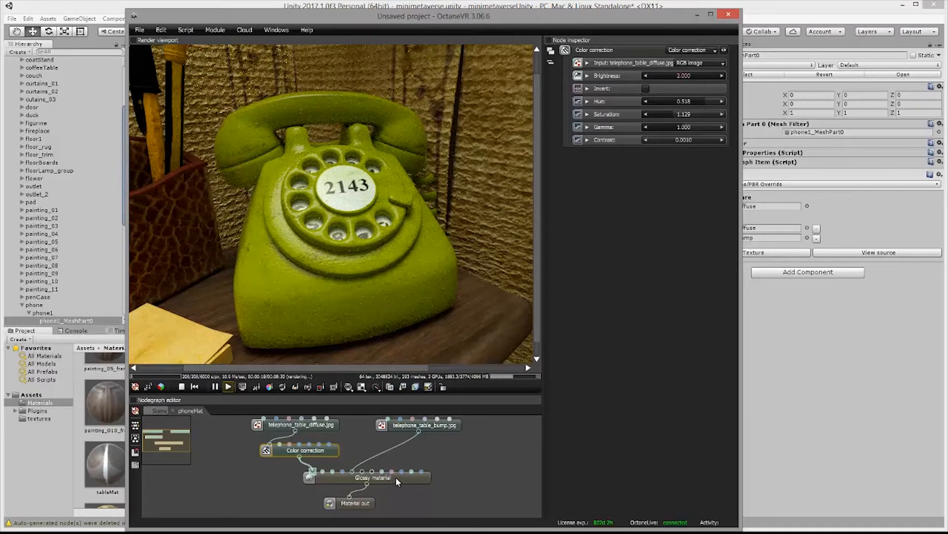
Show the Glossy material's settings with the Diffuse section collapsed
click(367, 477)
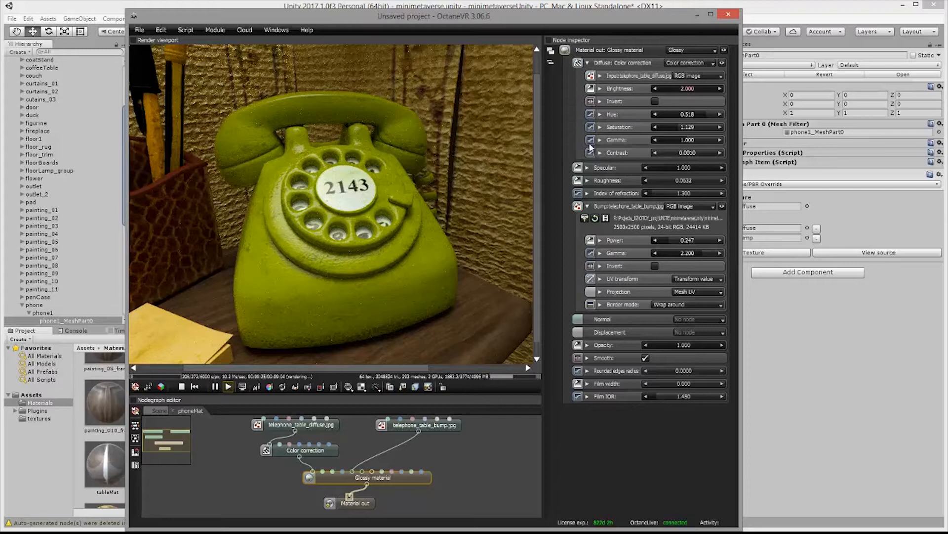
click(586, 63)
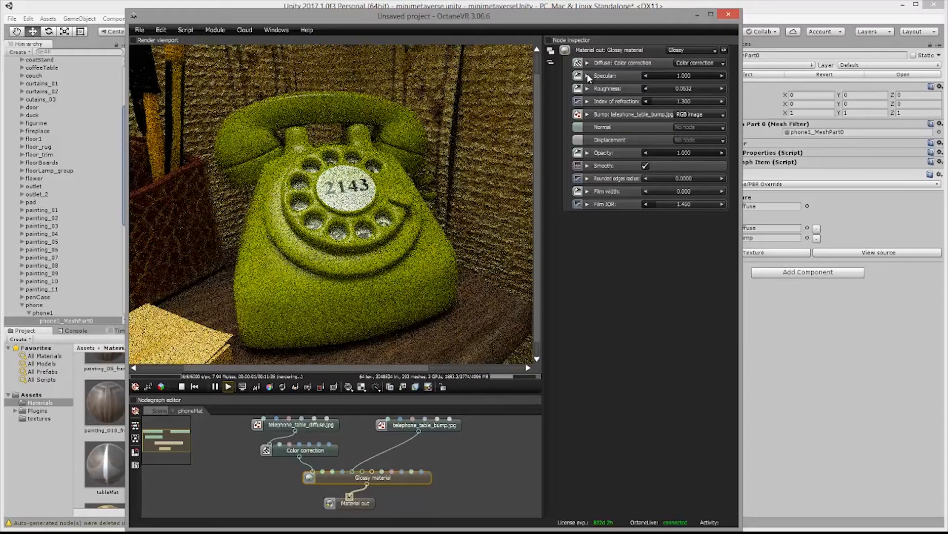
Make the Glossy specular a light green RGB colour with roughness 0
click(587, 76)
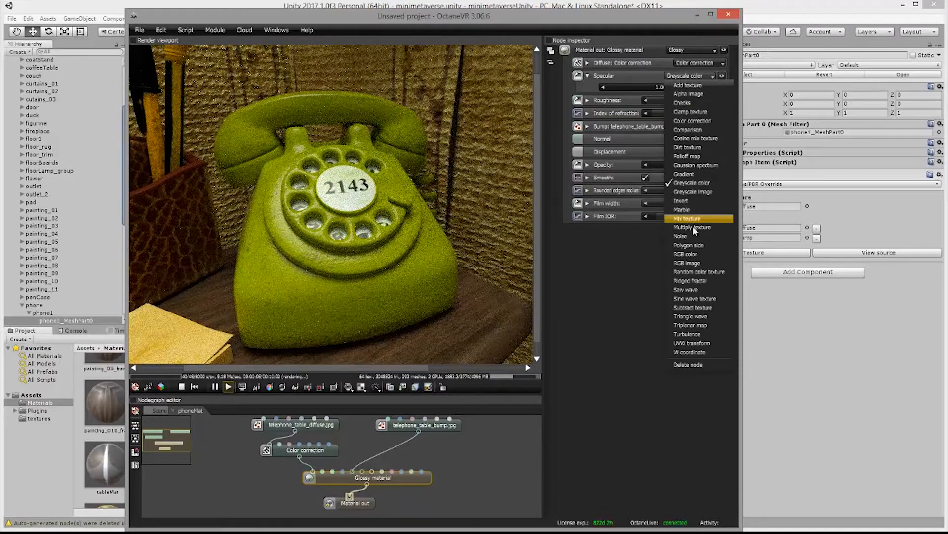
mouse_move(699, 254)
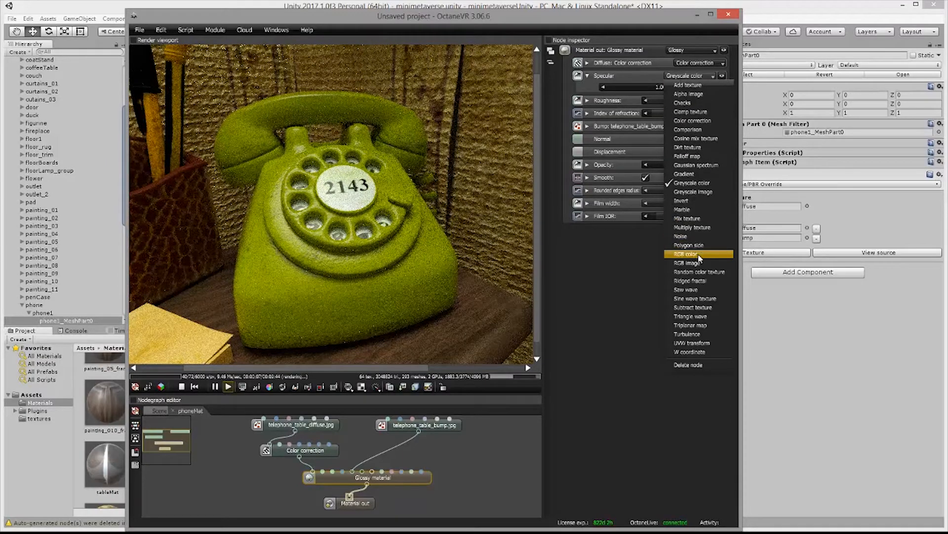
click(688, 263)
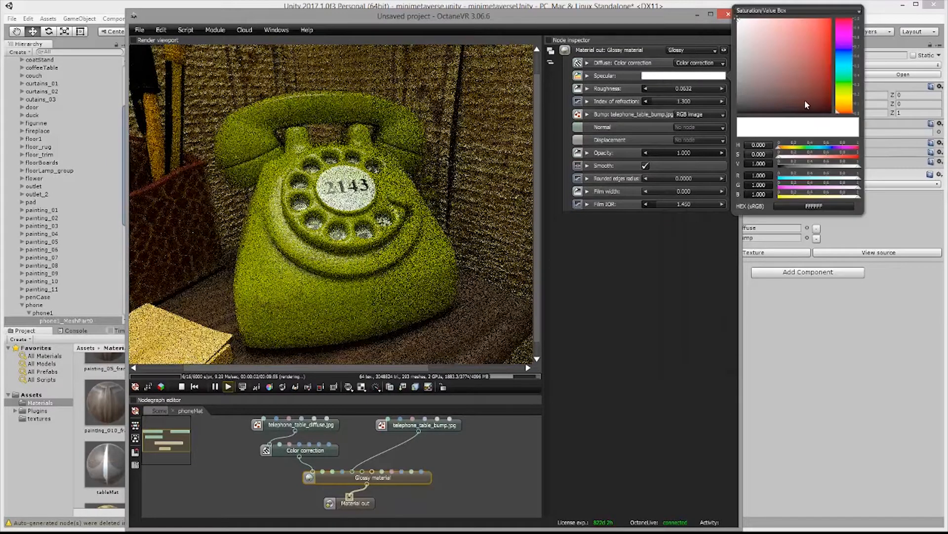
click(824, 91)
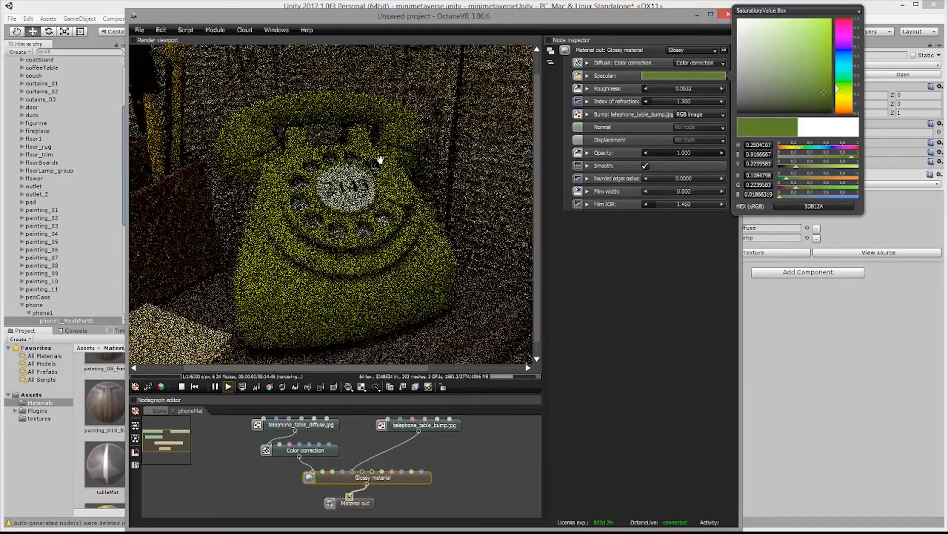
click(813, 38)
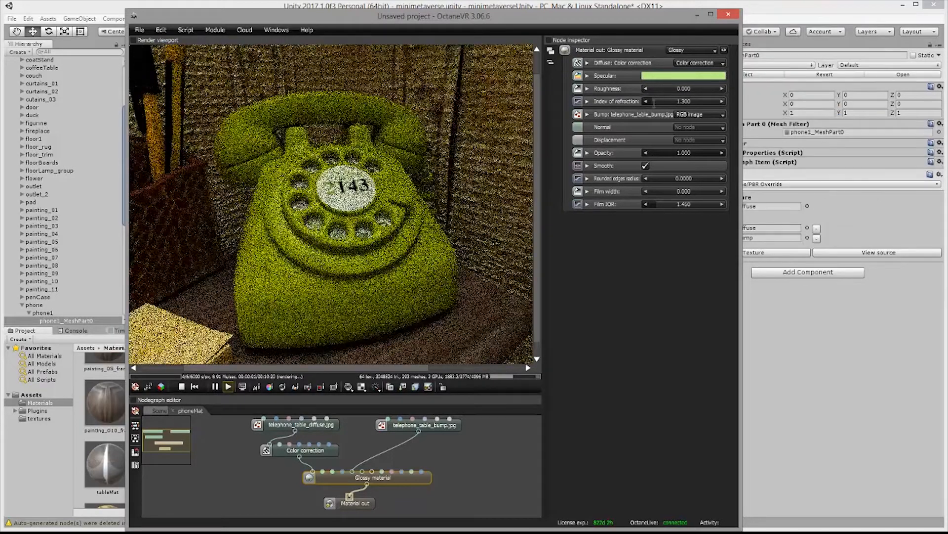
Raise the index of refraction and retune the specular to a brighter lime green
click(684, 101)
text(2.500)
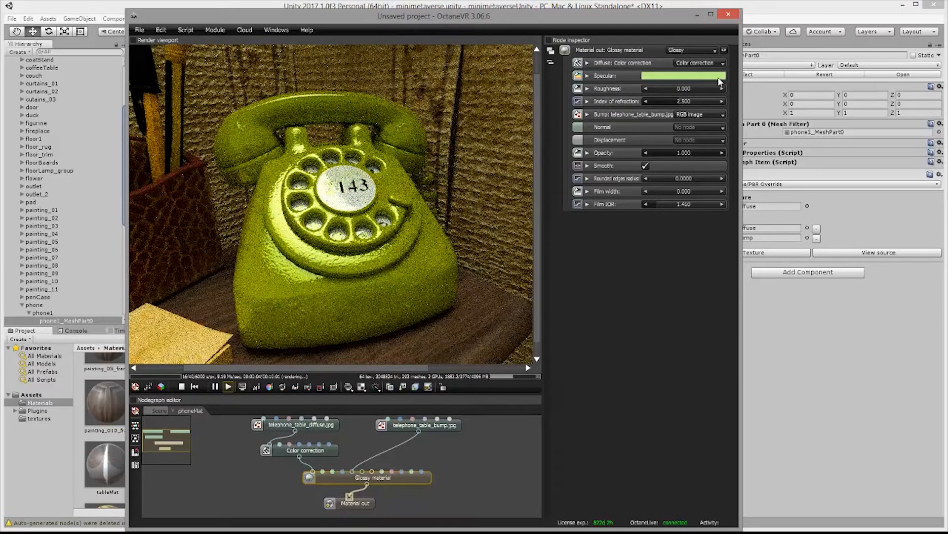
click(684, 76)
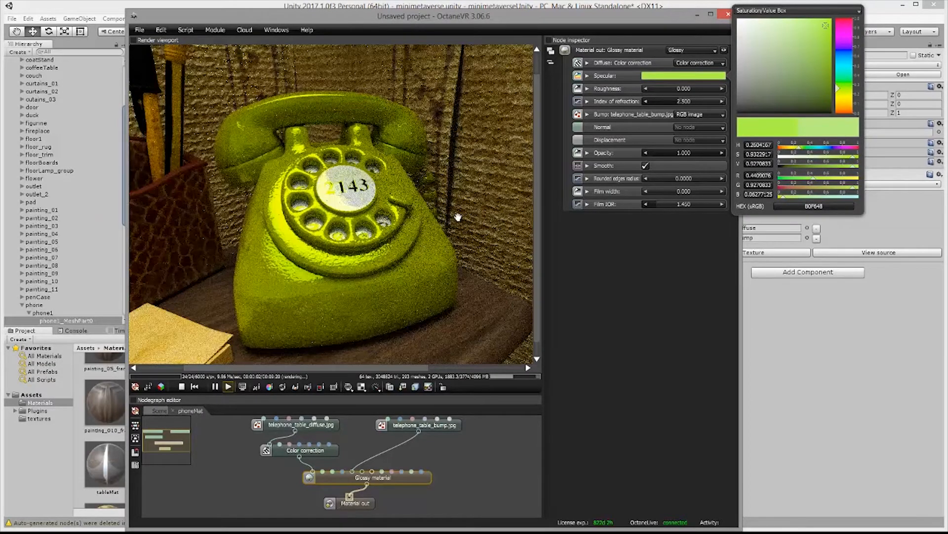
mouse_move(610, 143)
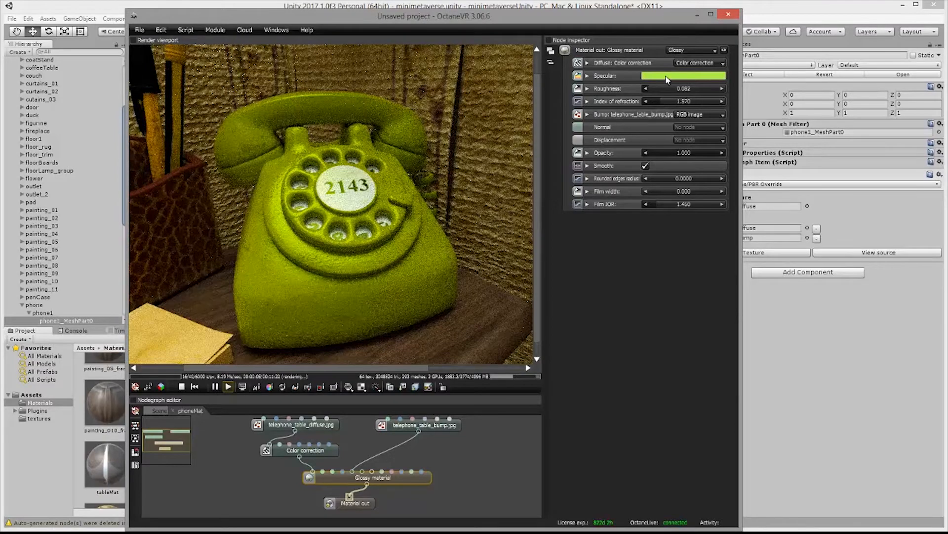
Desaturate the Glossy material's specular to neutral grey, keeping roughness 0.082 and IOR 1.570
click(683, 75)
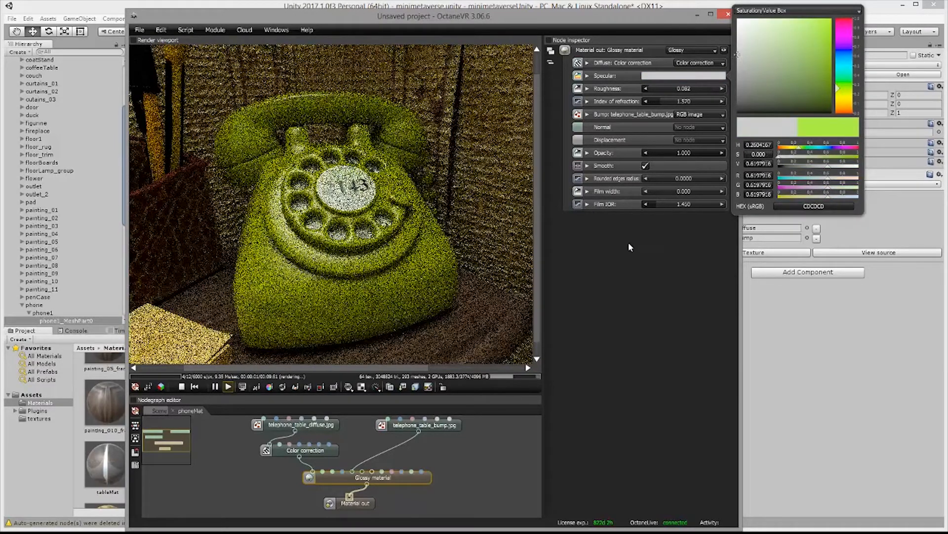
click(311, 450)
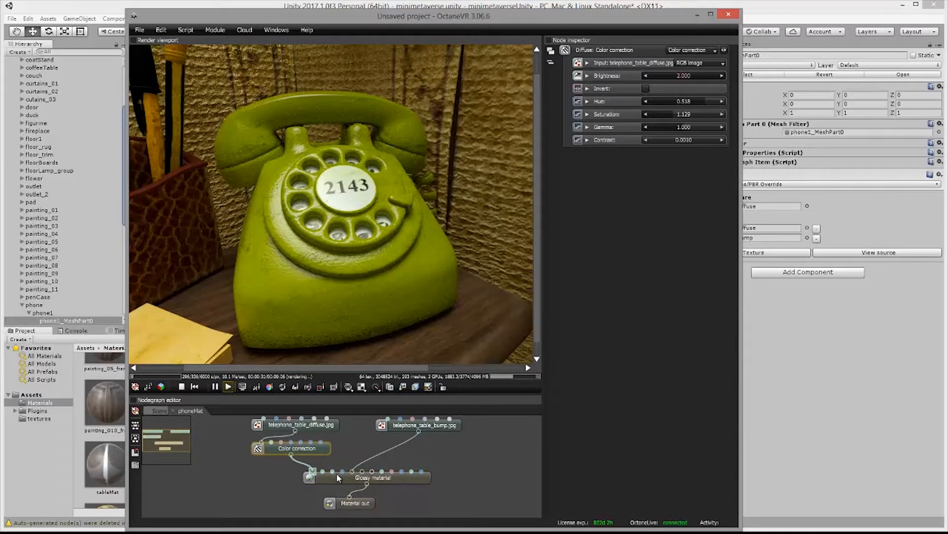
click(372, 477)
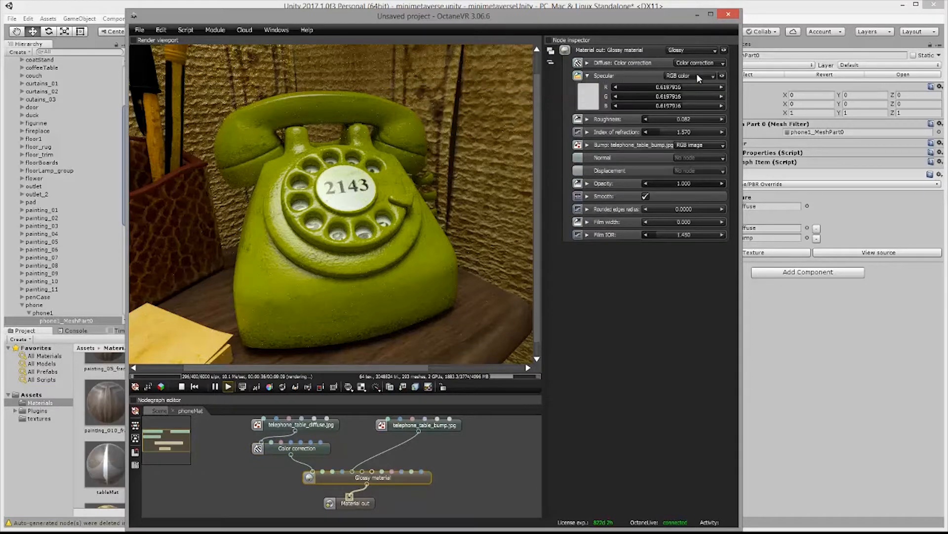
click(690, 76)
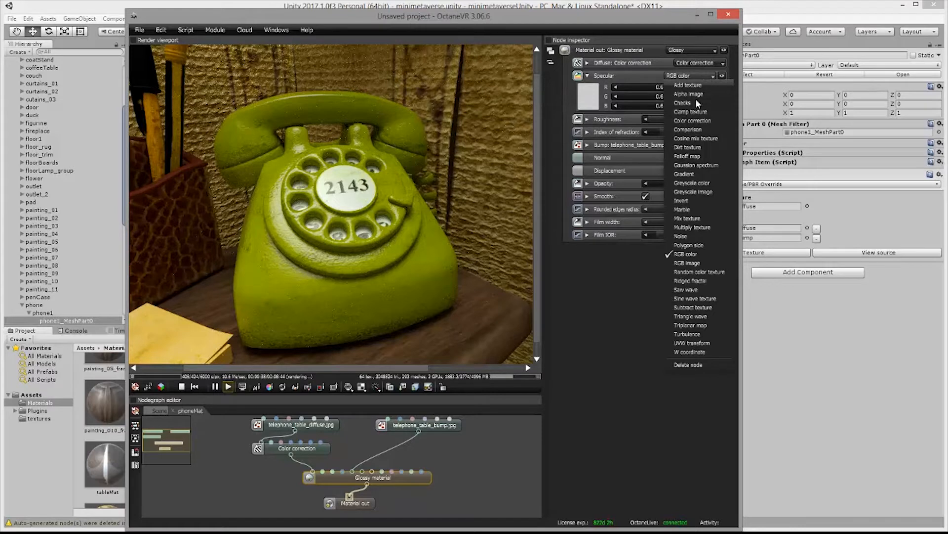
mouse_move(692, 263)
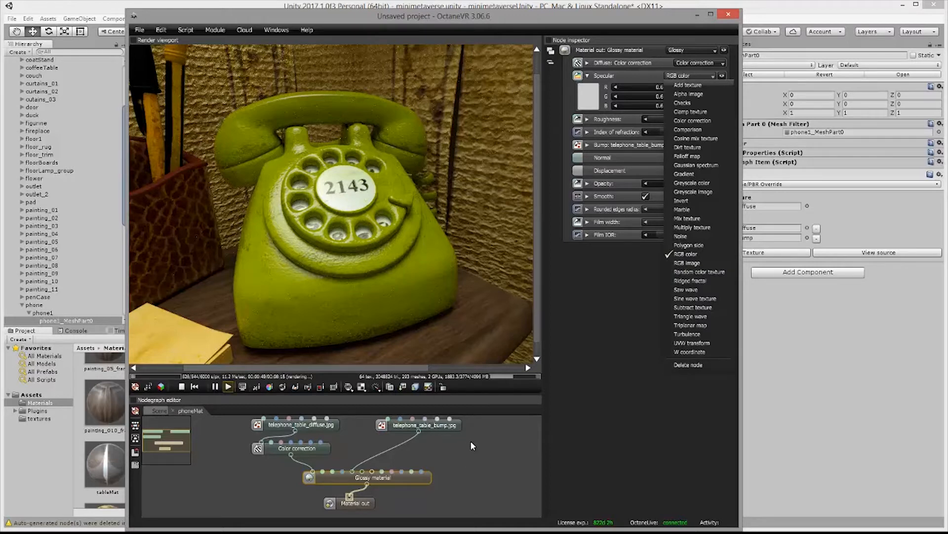
mouse_move(404, 445)
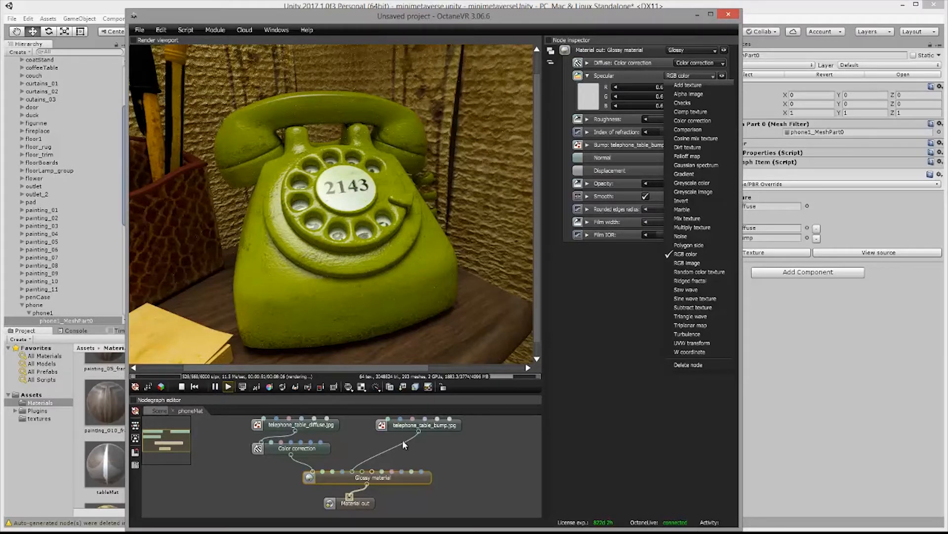
mouse_move(413, 450)
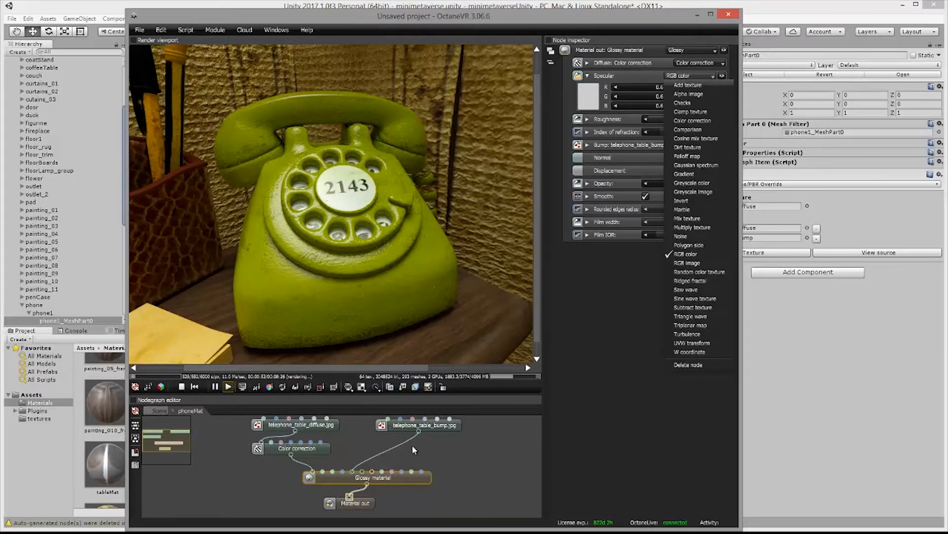
mouse_move(375, 425)
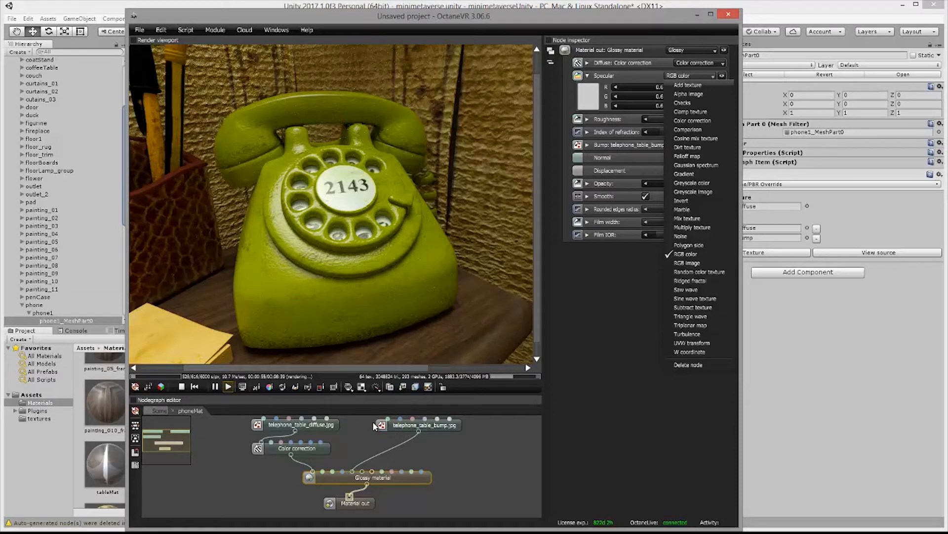
mouse_move(432, 448)
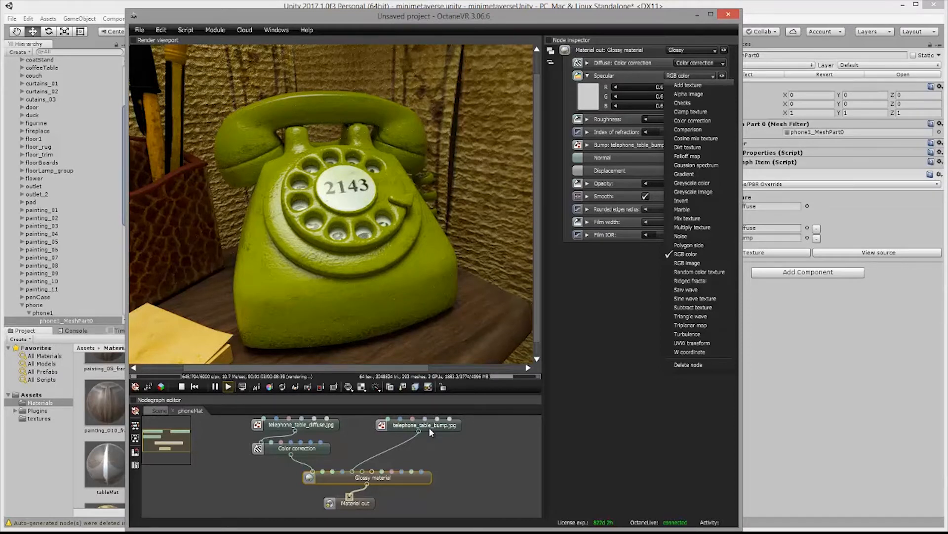
mouse_move(349, 145)
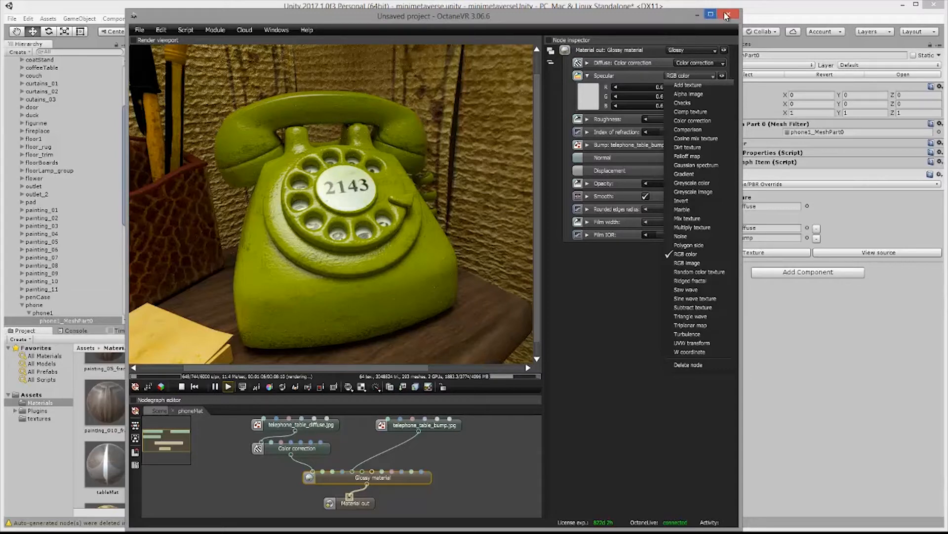
Close OctaneVR and browse the Project panel to the Materials folder listing phoneMat
click(728, 15)
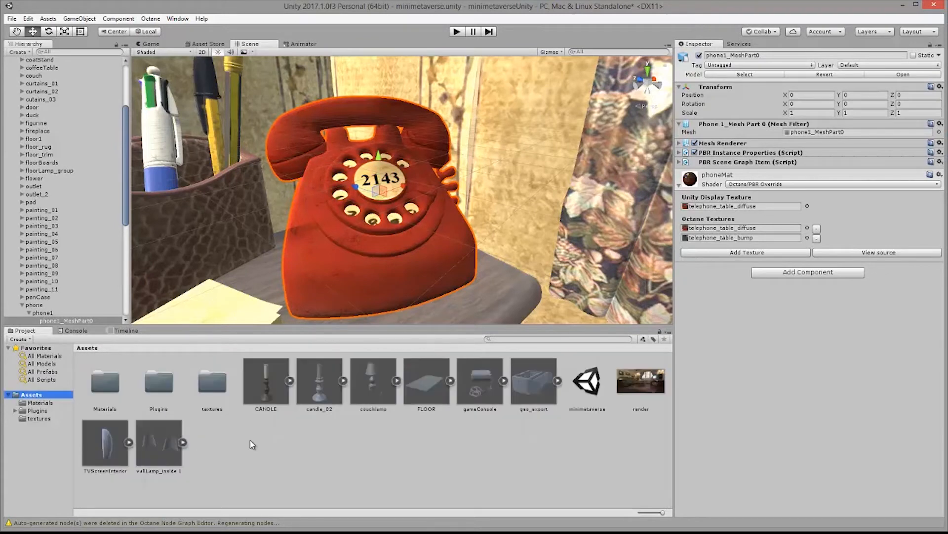
double_click(211, 384)
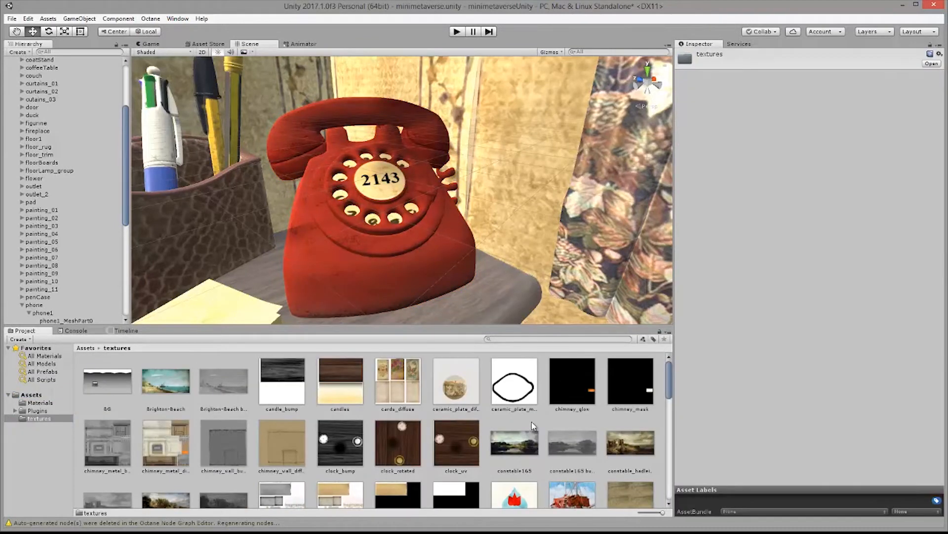
right_click(514, 442)
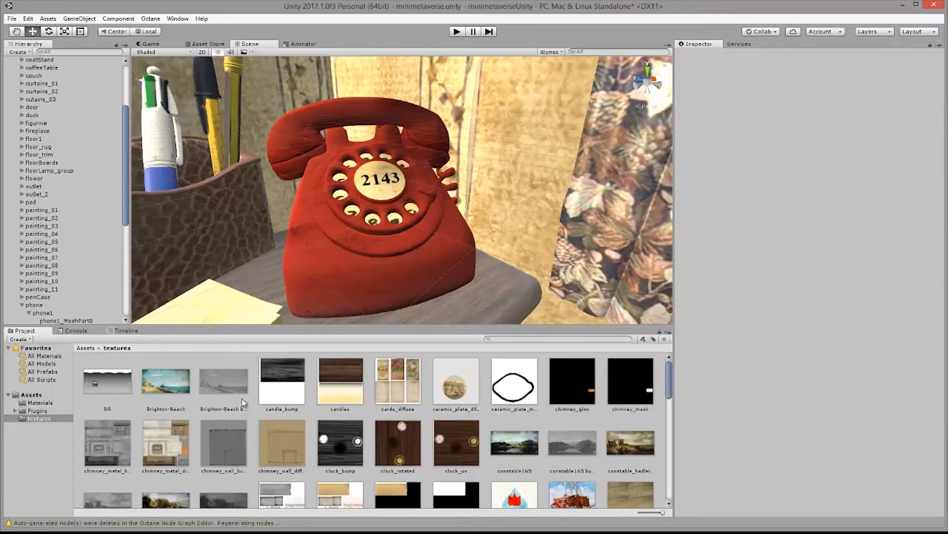
click(39, 402)
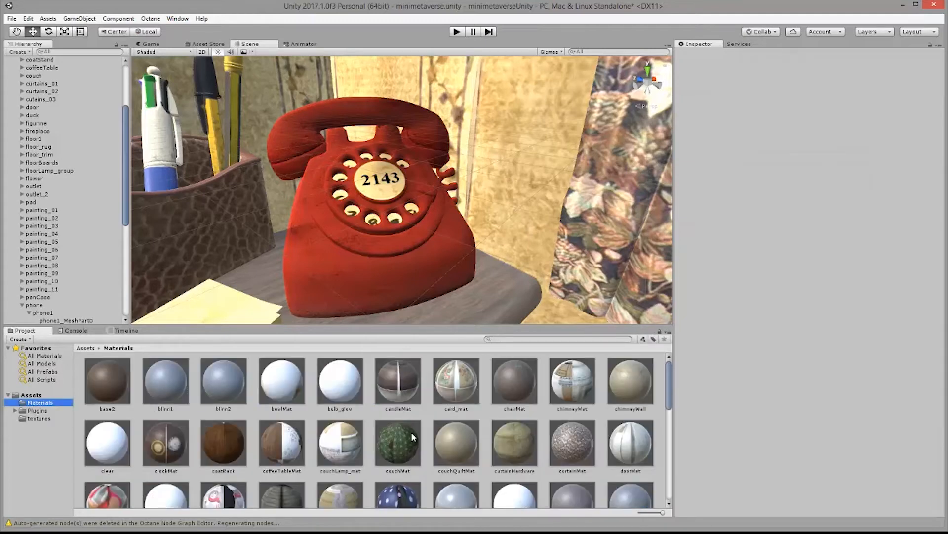
scroll(down, 3)
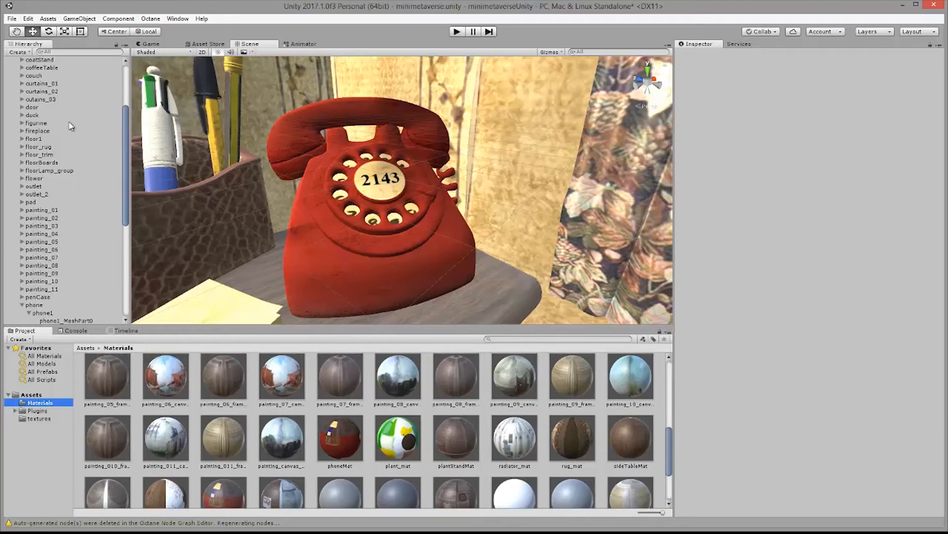
Select phone1_MeshPart0 to show its phoneMat Octane PBR Override with both telephone textures
click(67, 312)
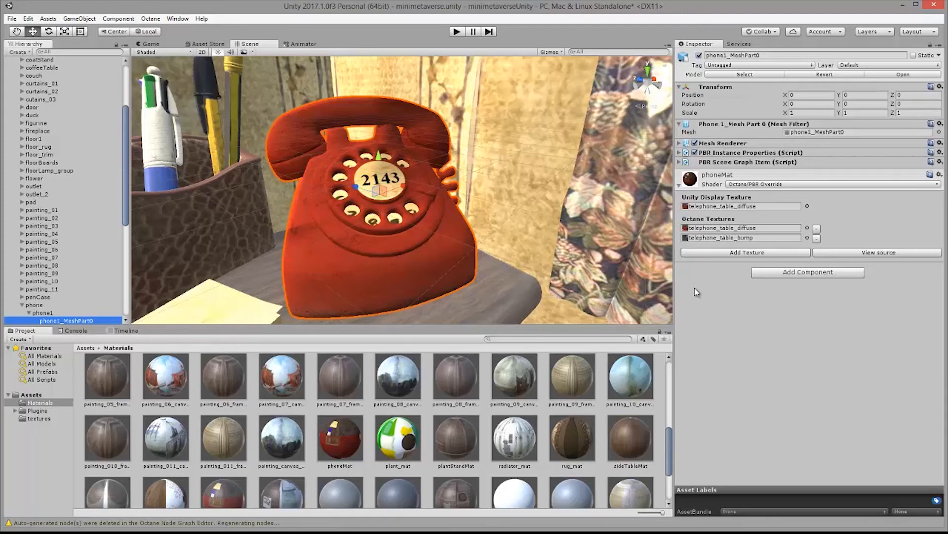
mouse_move(680, 320)
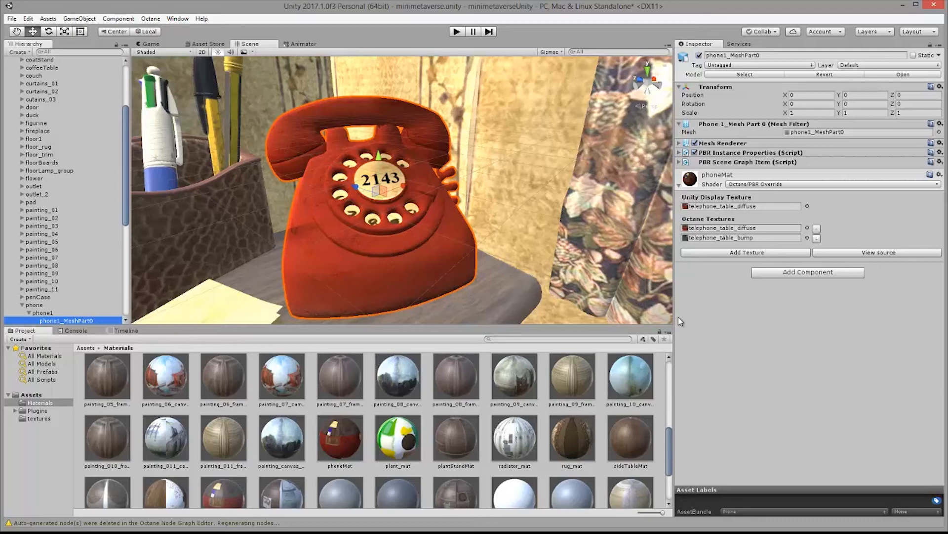
mouse_move(837, 255)
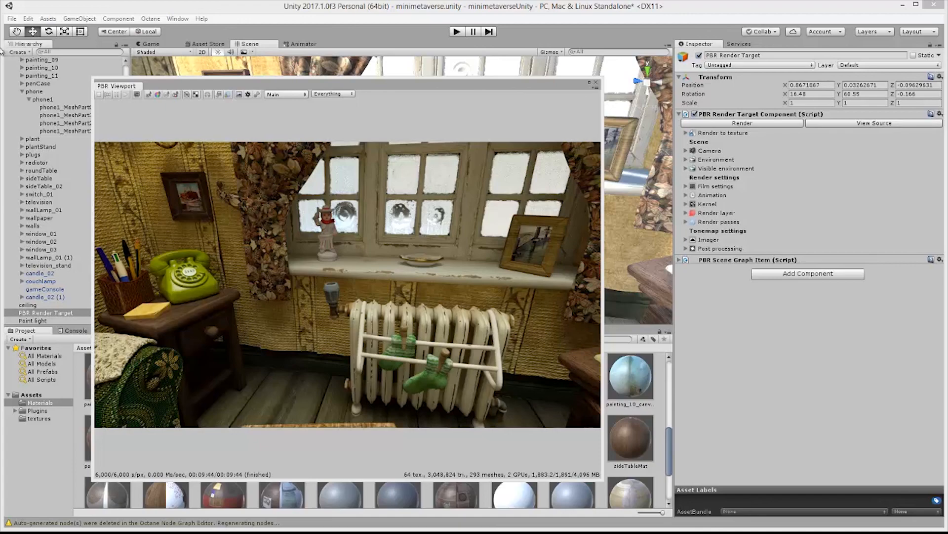
mouse_move(5, 52)
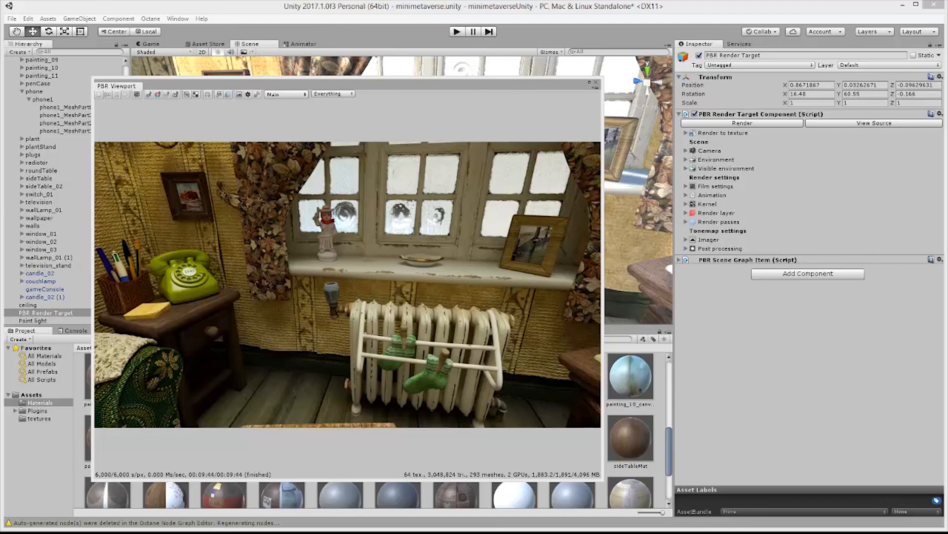